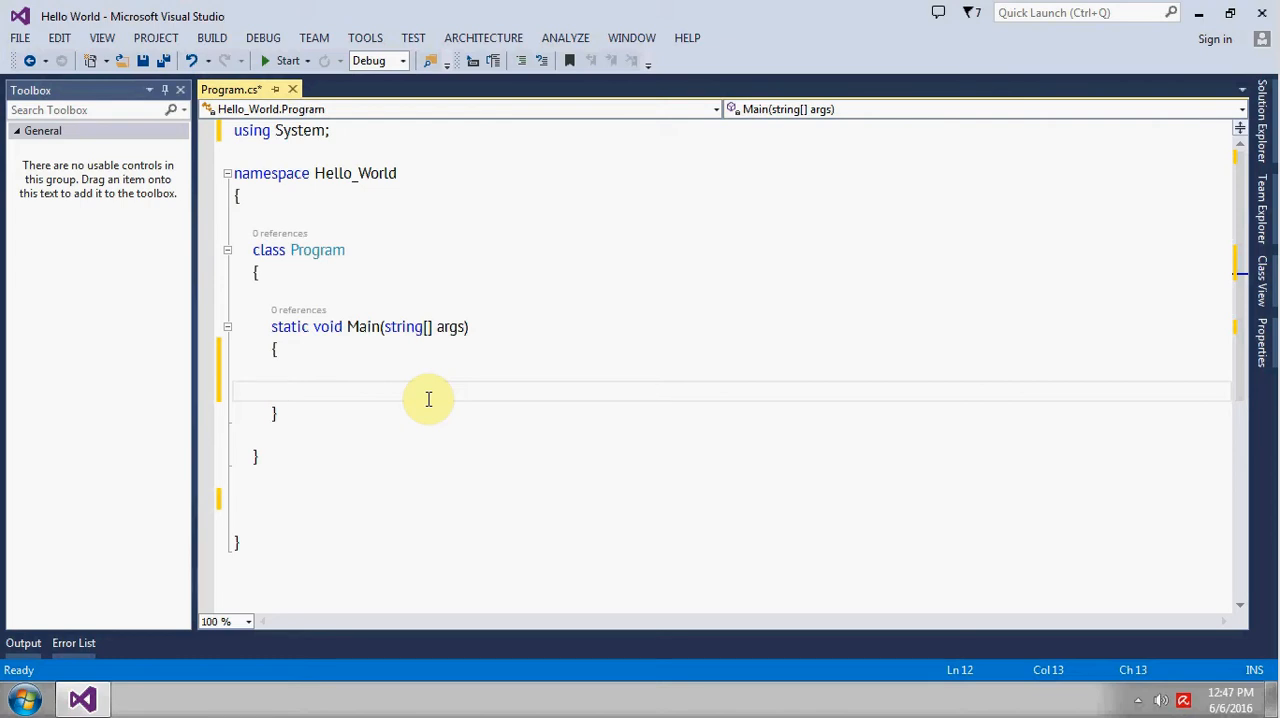
Begin declaring DateTime dt1 = new DateTime(...) in Main, entering initial constructor arguments.
{"action": "left_click", "coordinate": [290, 390]}
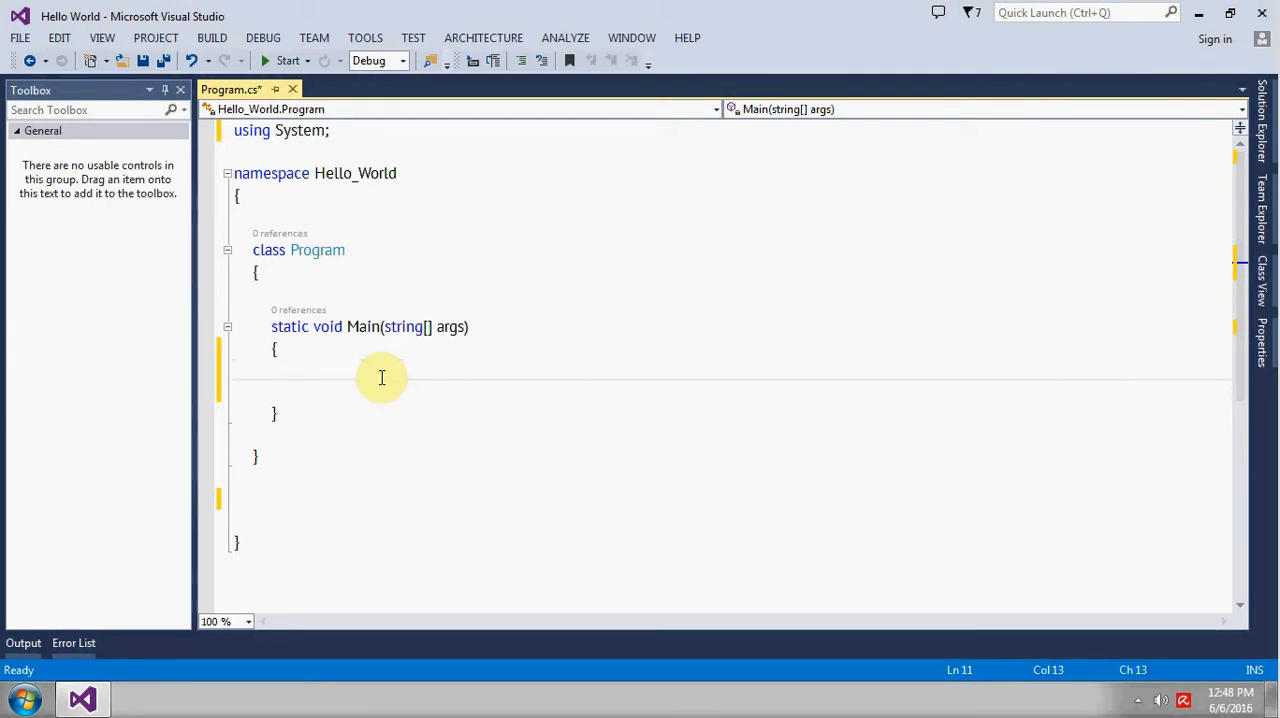
{"action": "left_click", "coordinate": [290, 372]}
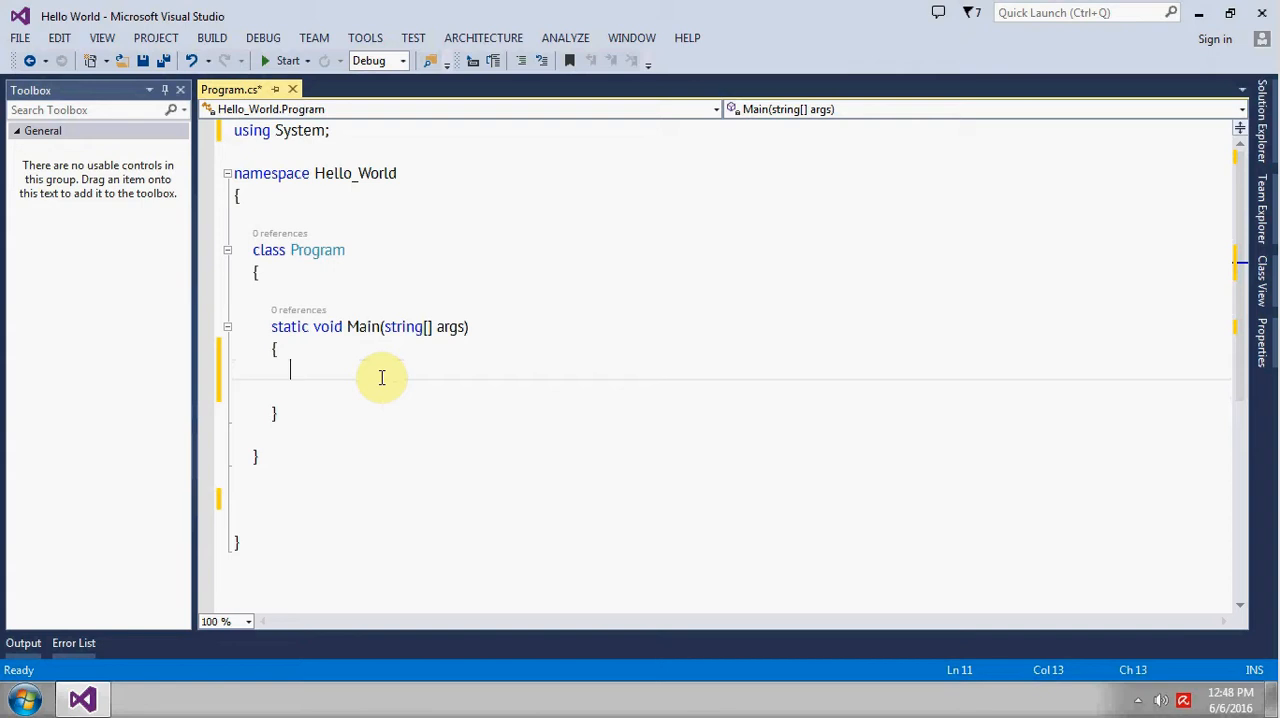
{"action": "type", "text": "DateTime dt"}
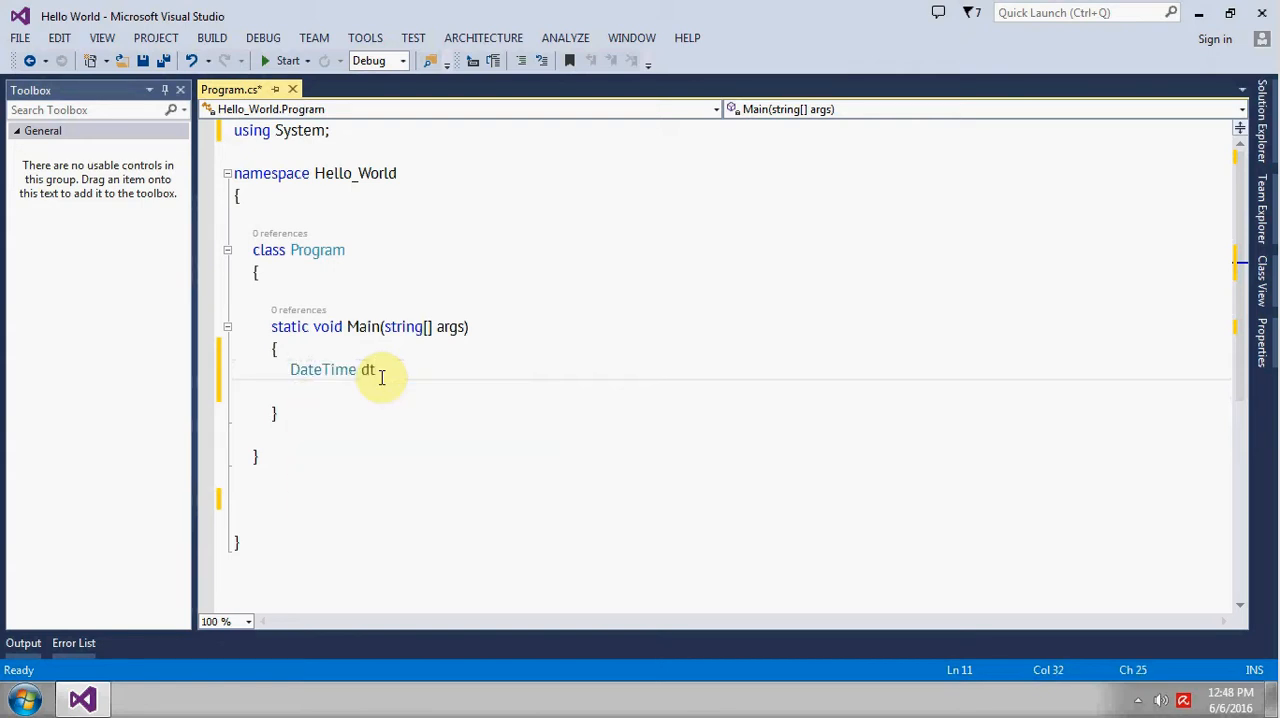
{"action": "key", "text": "Backspace"}
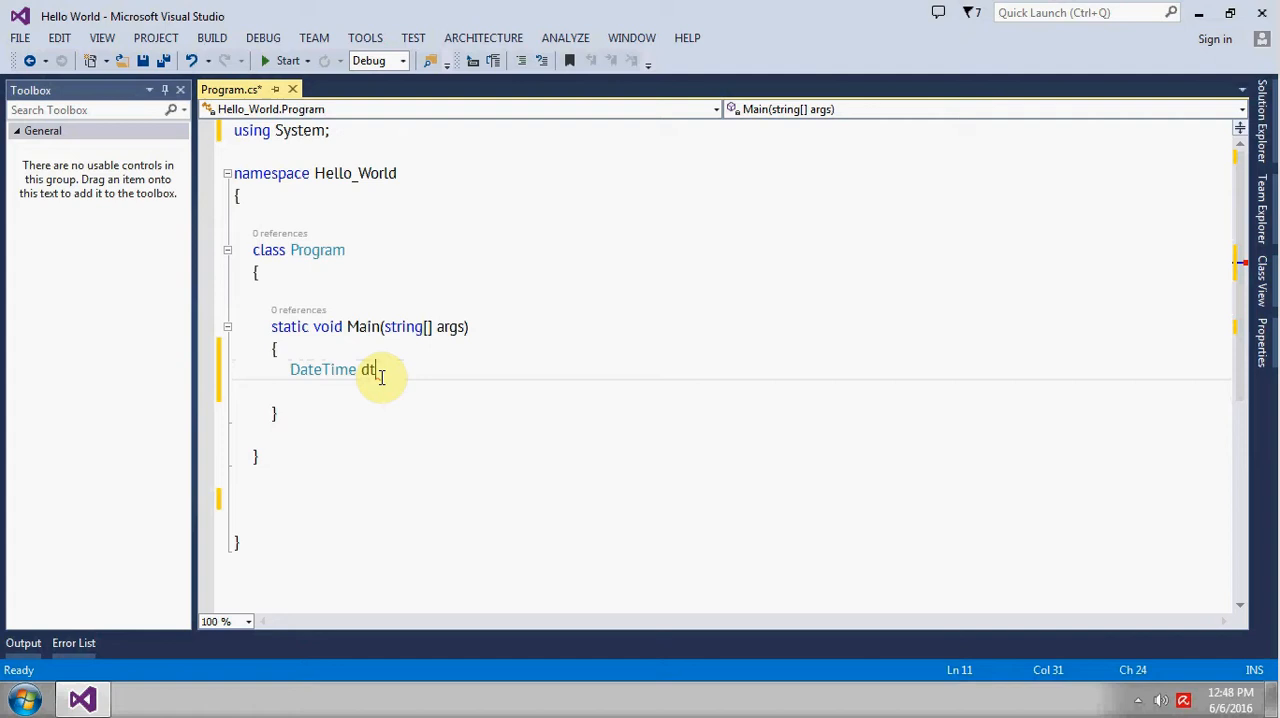
{"action": "type", "text": "= n"}
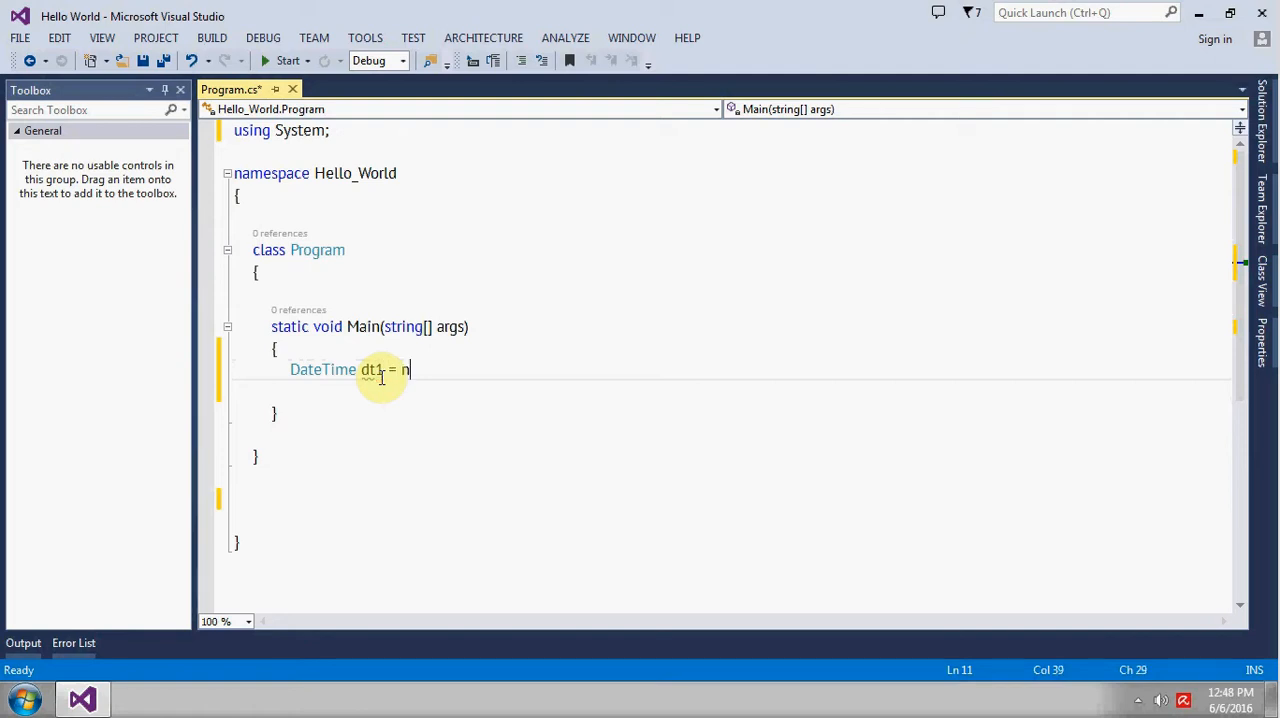
{"action": "type", "text": "ew dateTime("}
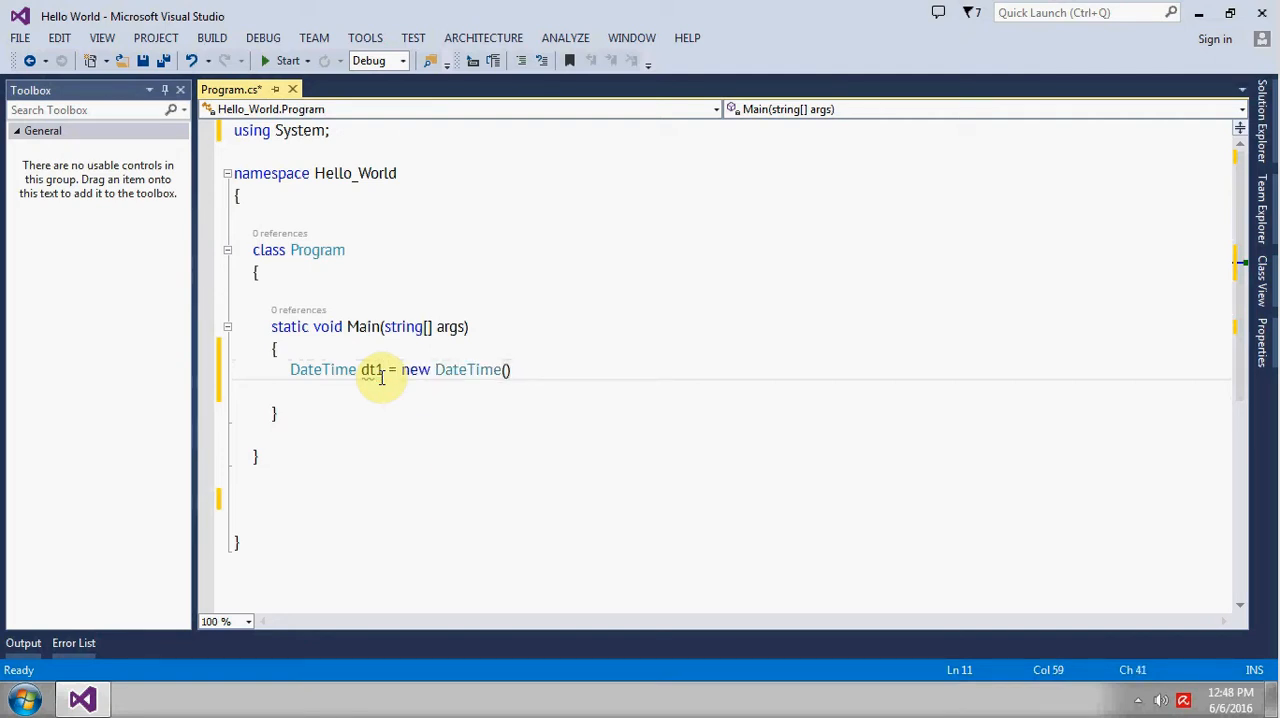
{"action": "type", "text": "10"}
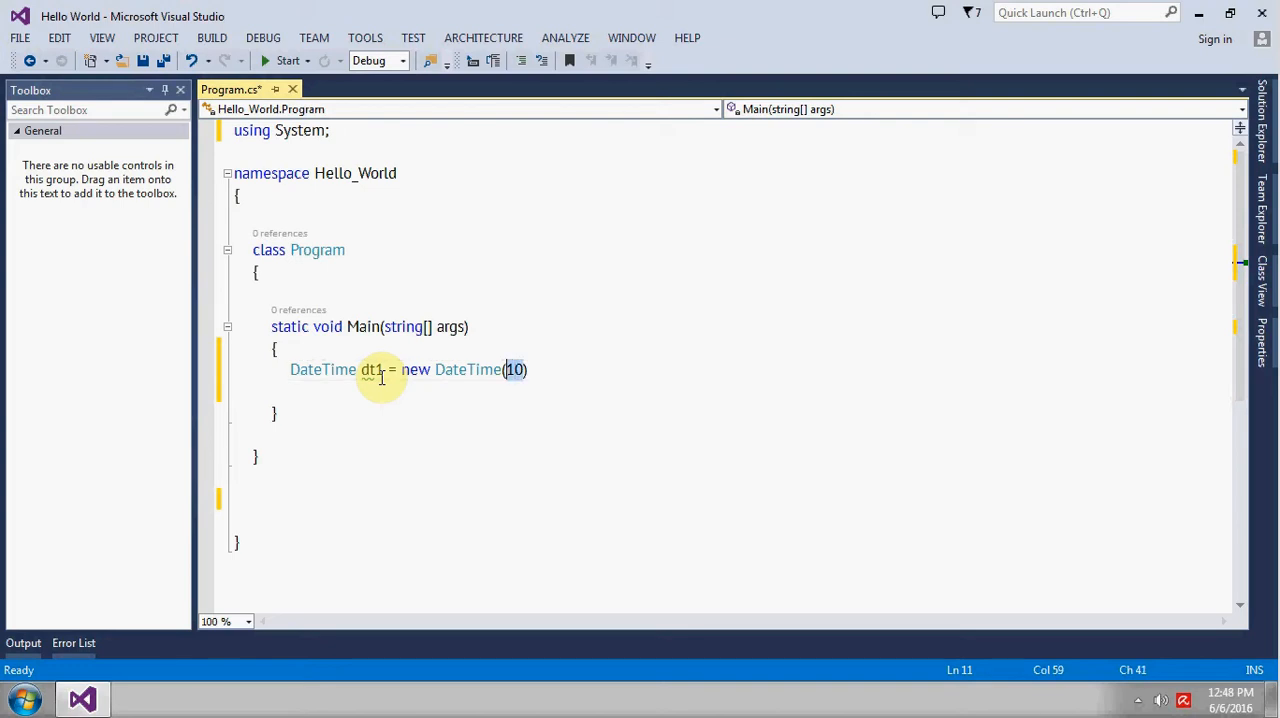
{"action": "type", "text": "1,"}
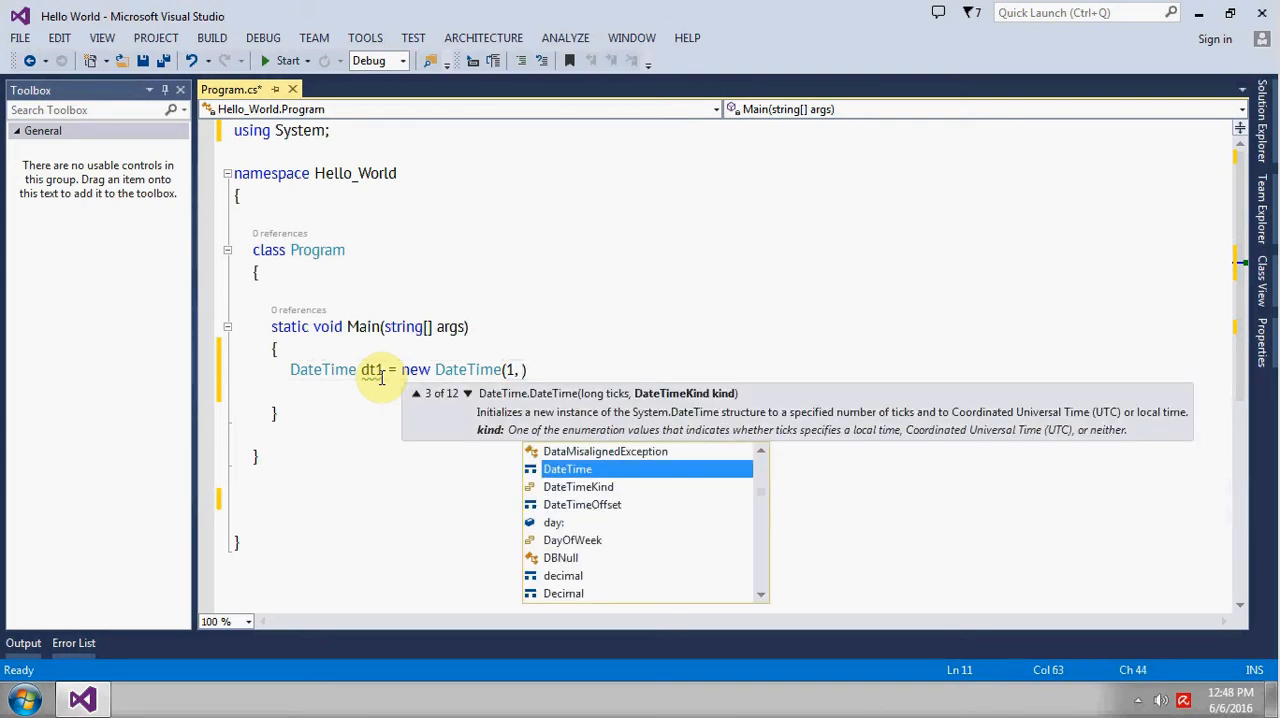
{"action": "type", "text": "5"}
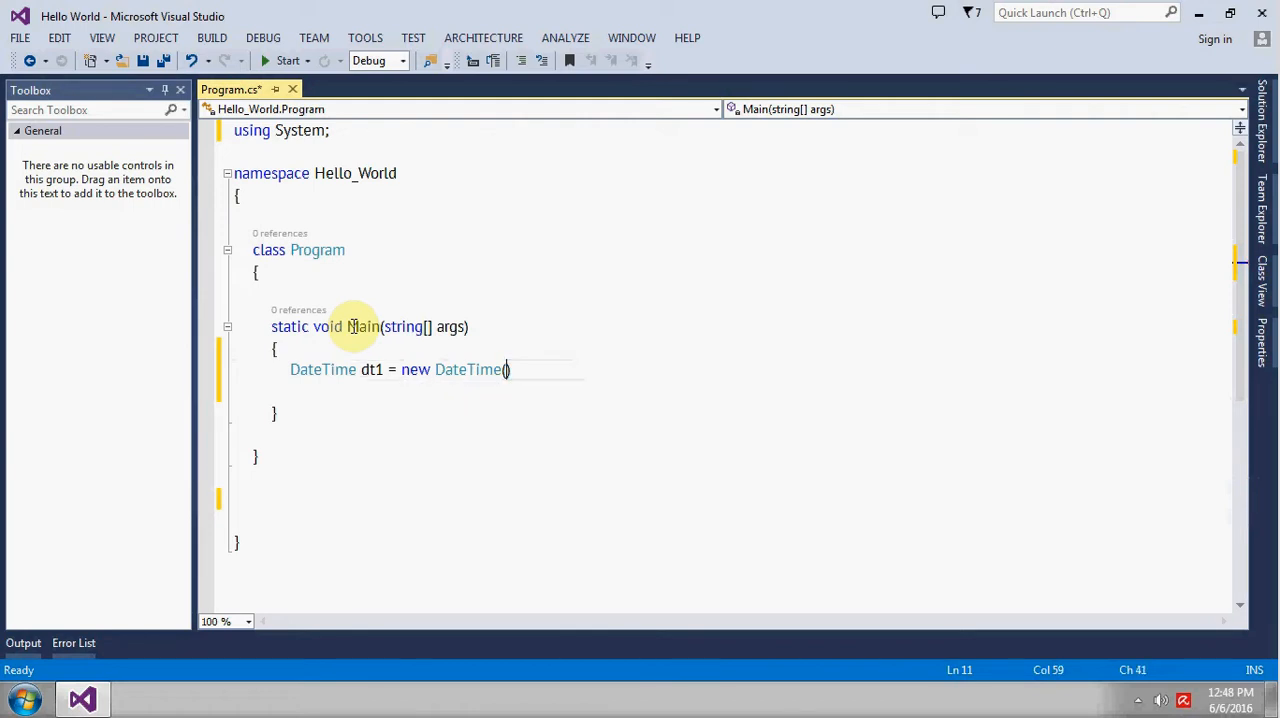
Finish the constructor arguments so dt1 is new DateTime(2016, 5, 5).
{"action": "type", "text": "2016,"}
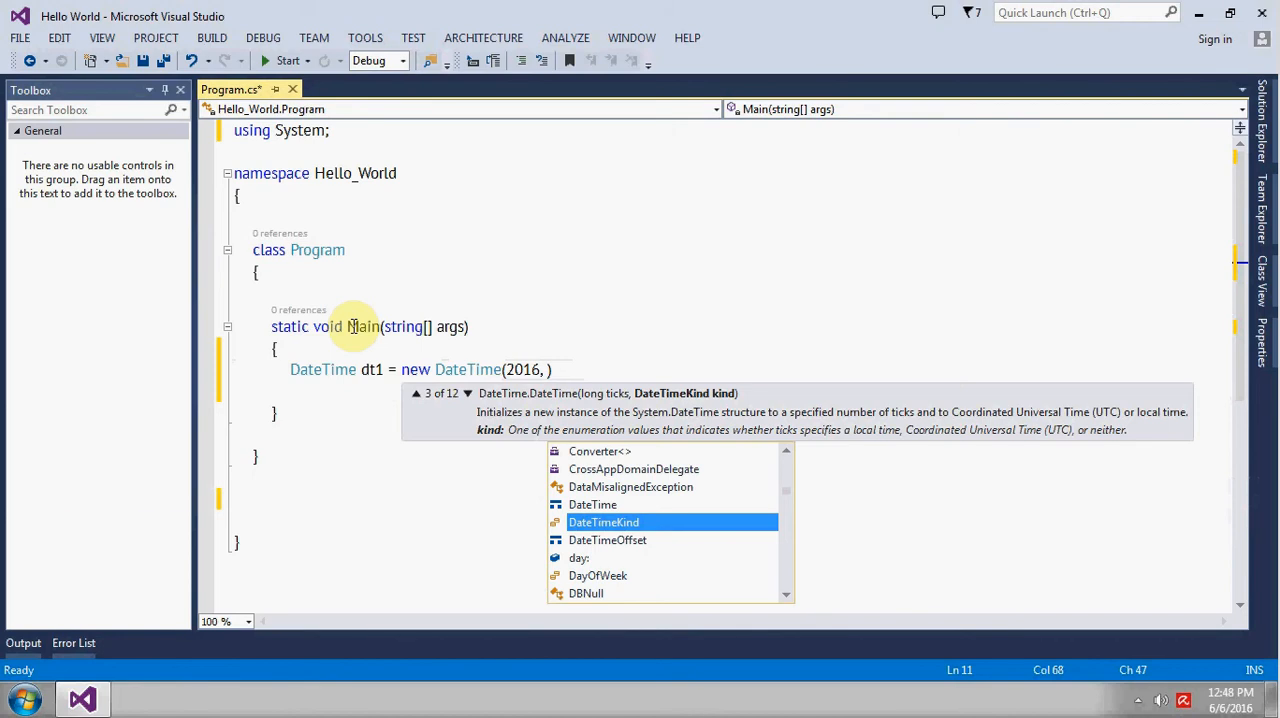
{"action": "mouse_move", "coordinate": [604, 522]}
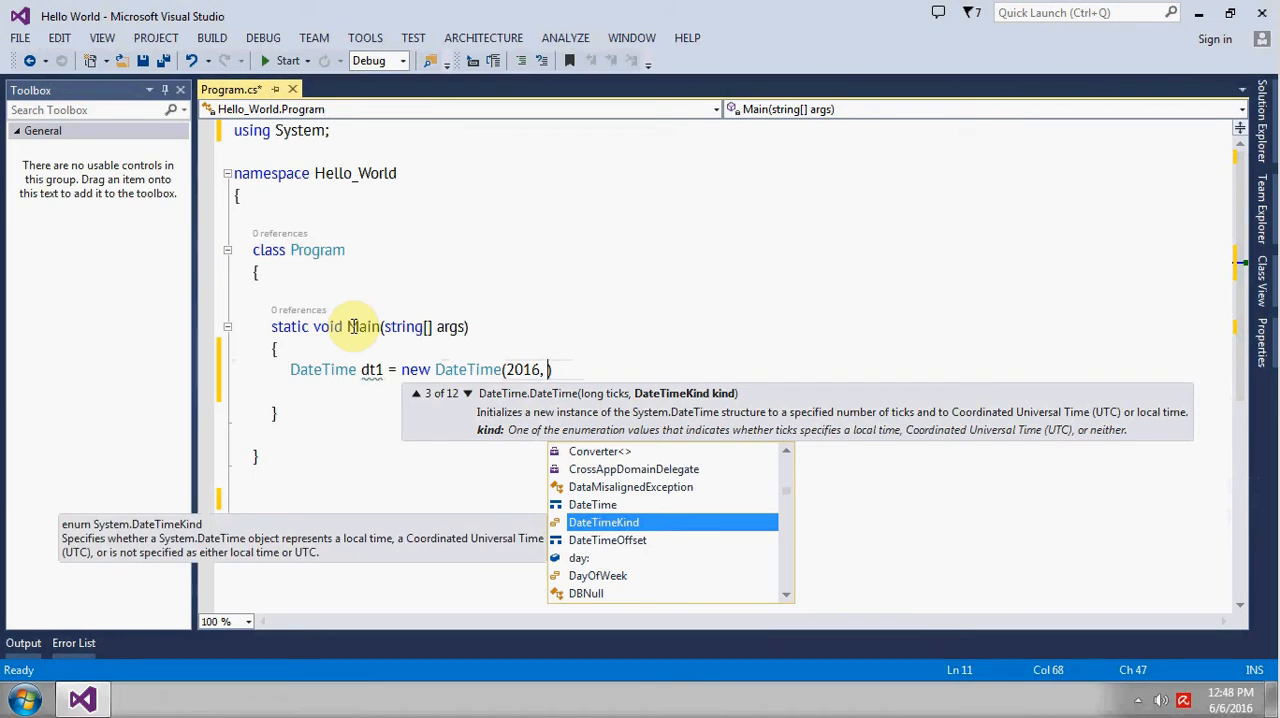
{"action": "type", "text": "5"}
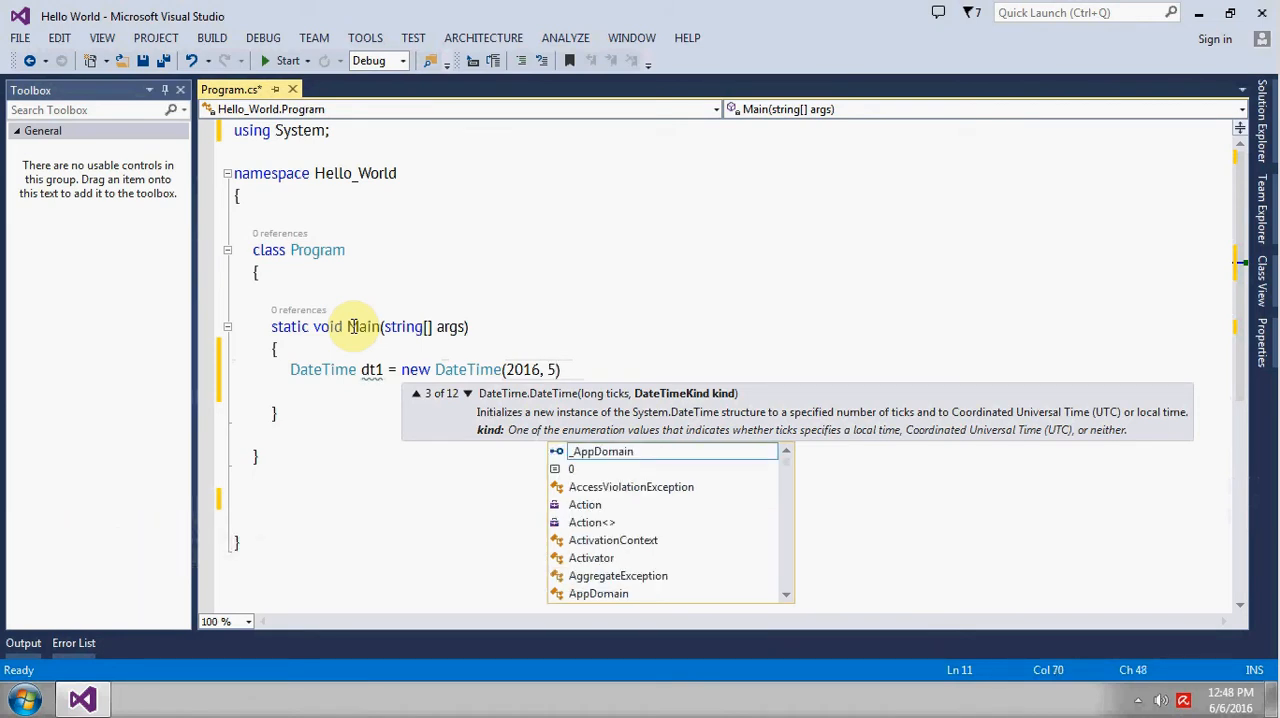
{"action": "type", "text": "5,"}
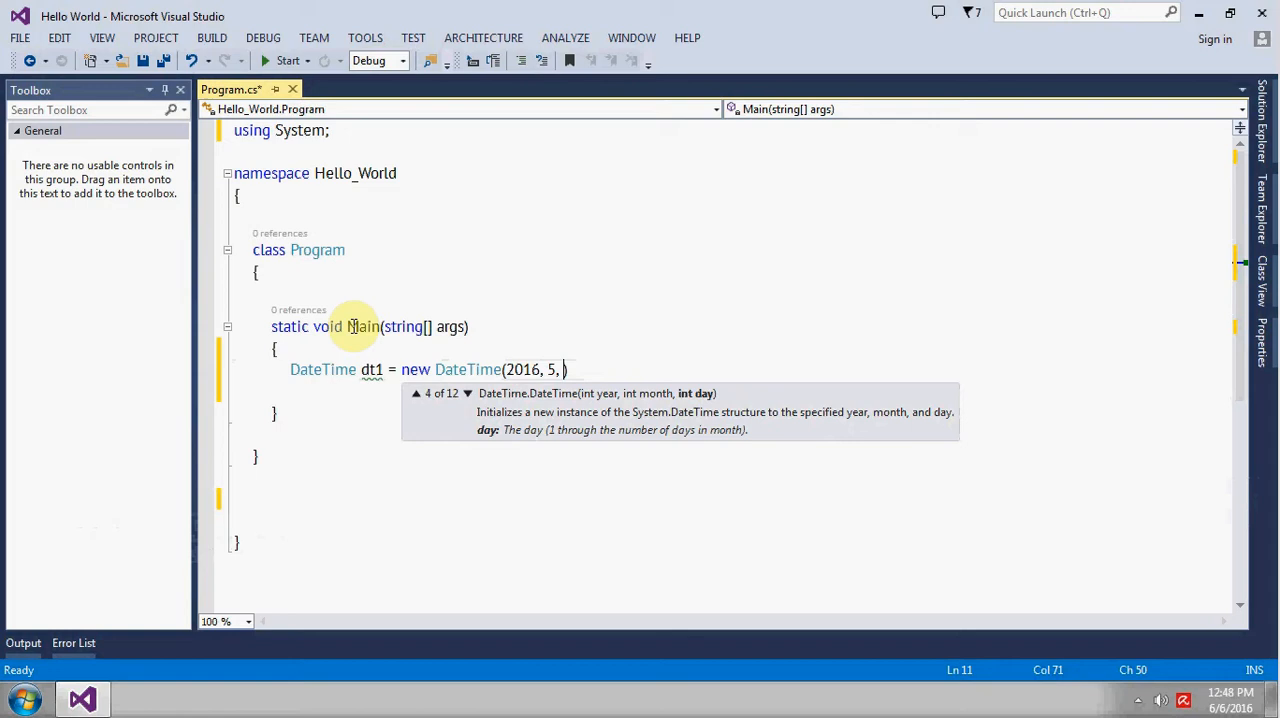
{"action": "key", "text": "Backspace"}
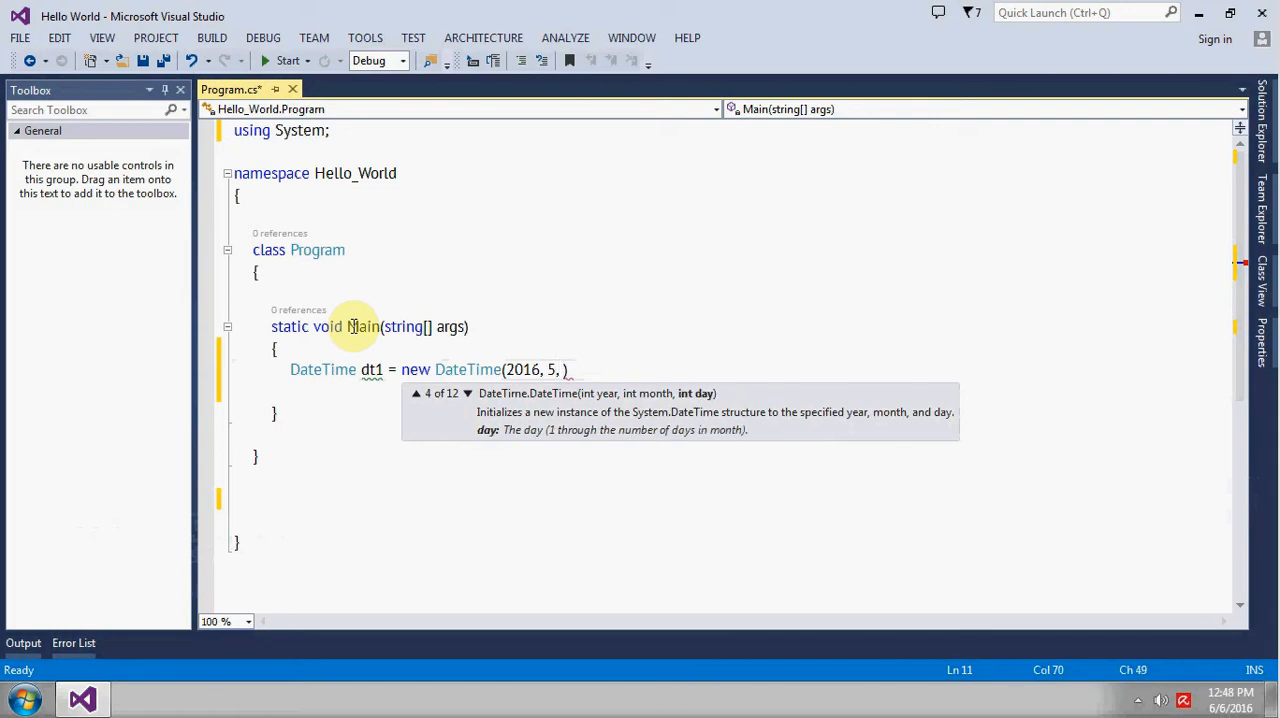
{"action": "type", "text": ")"}
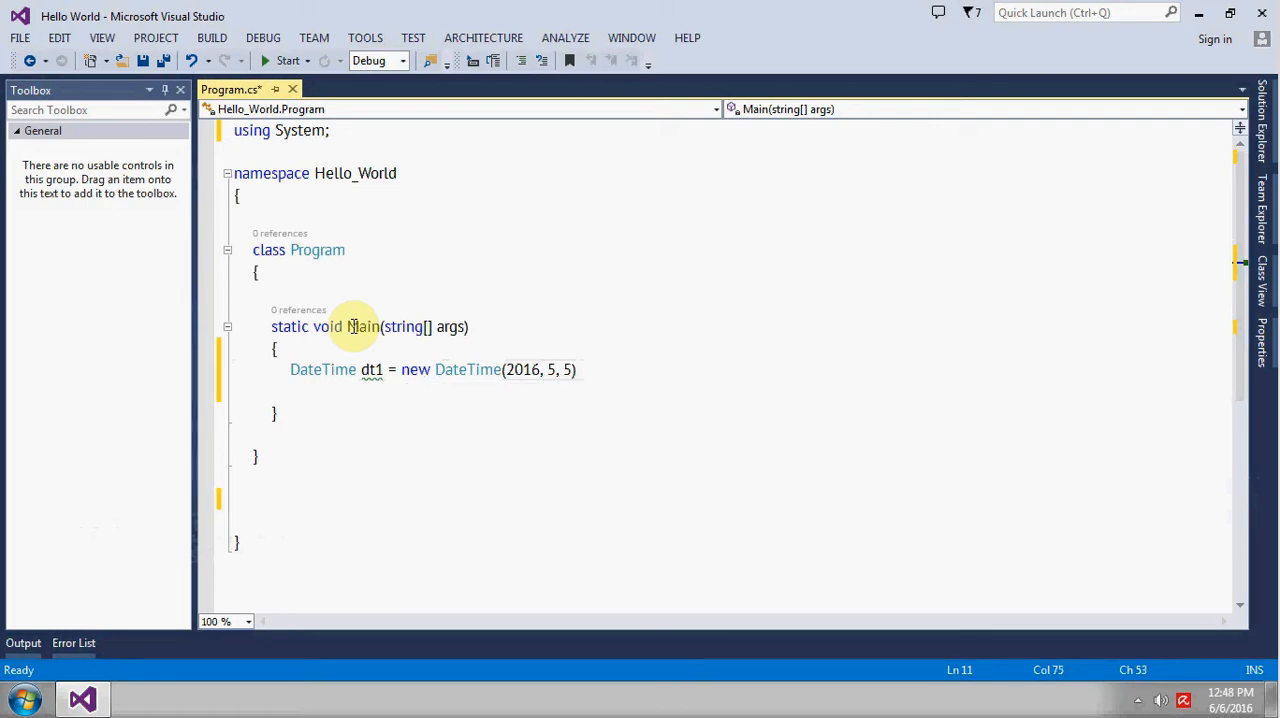
Declare DateTime dt2 = new DateTime(2016, 5, 30); below dt1.
{"action": "type", "text": "dt1"}
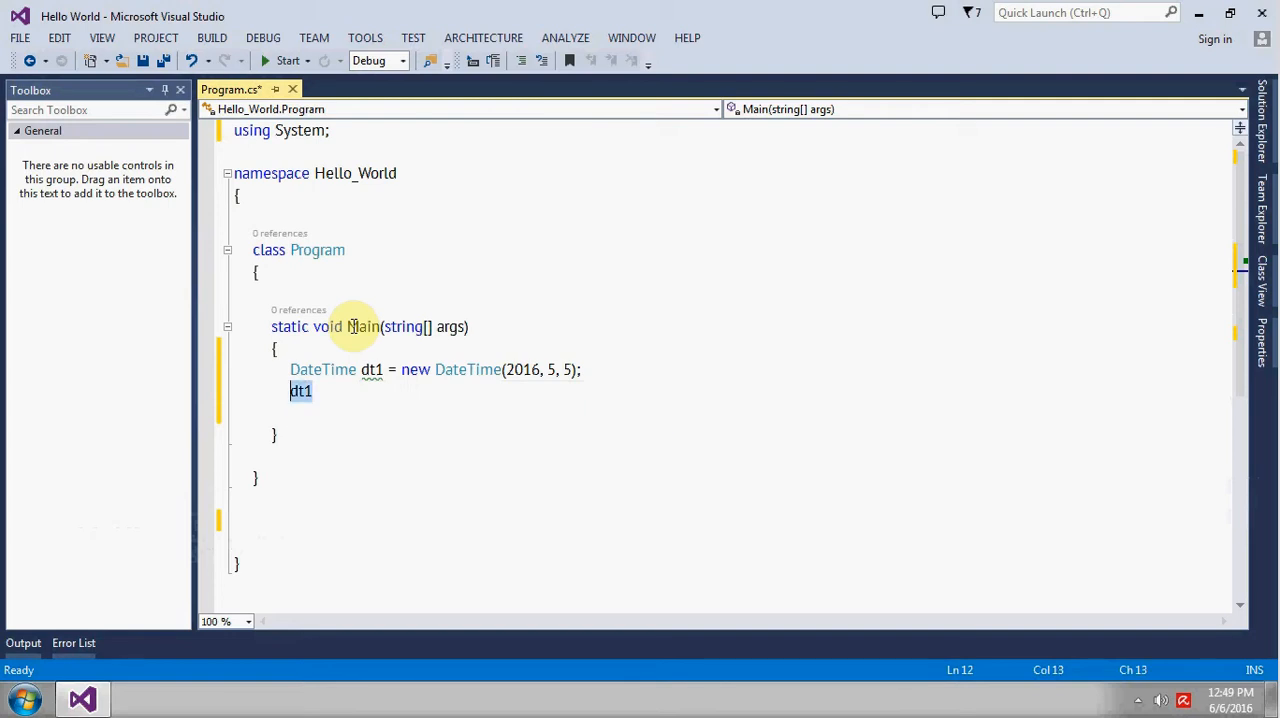
{"action": "type", "text": "DateTime"}
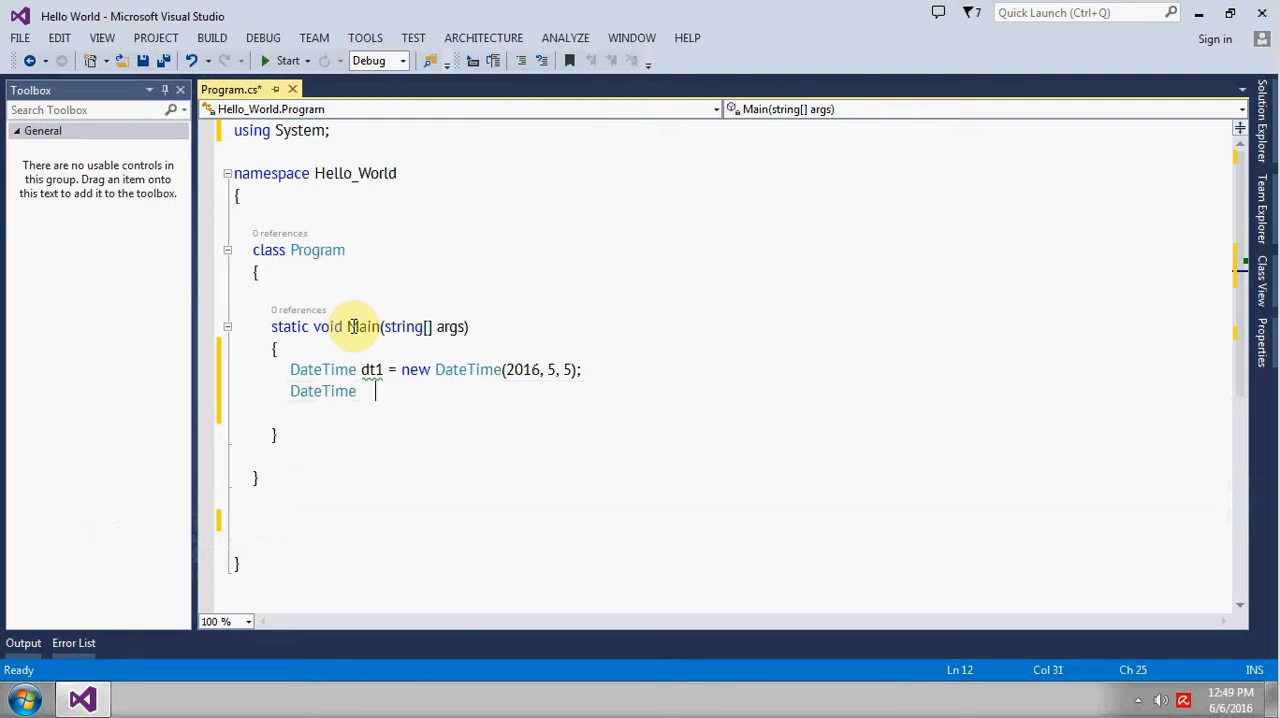
{"action": "type", "text": "dt2"}
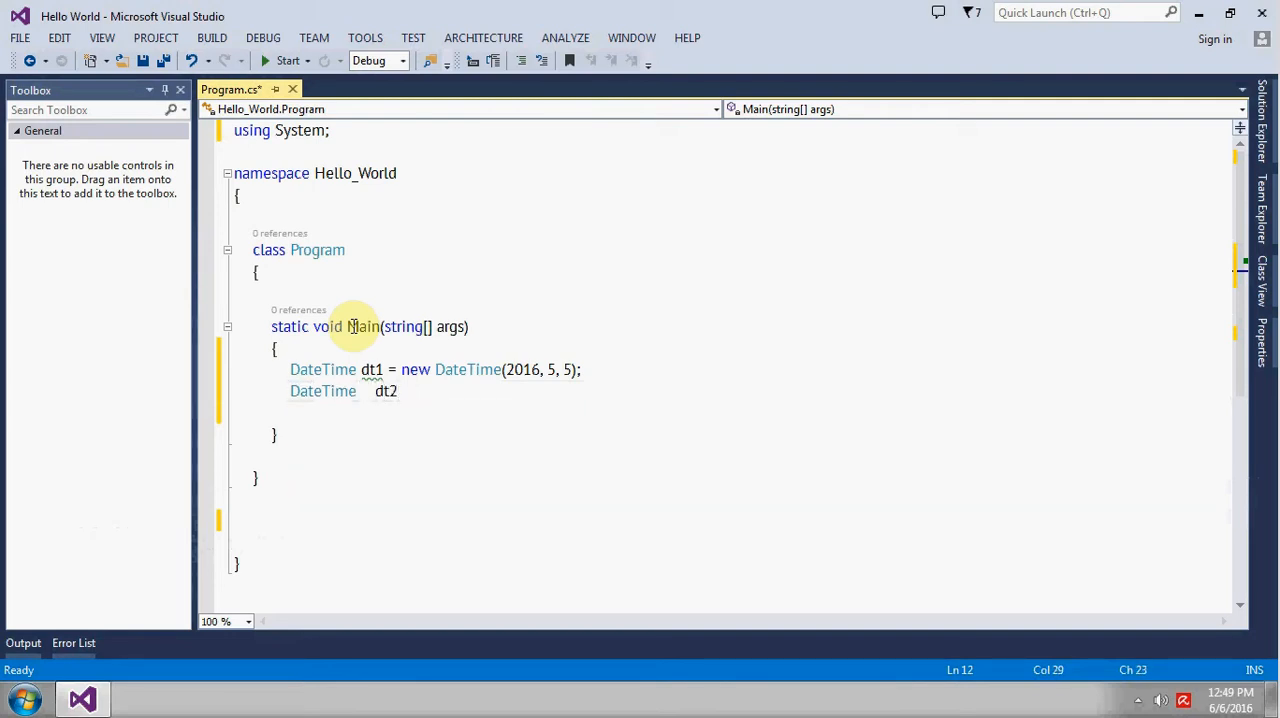
{"action": "type", "text": "= new DateTime"}
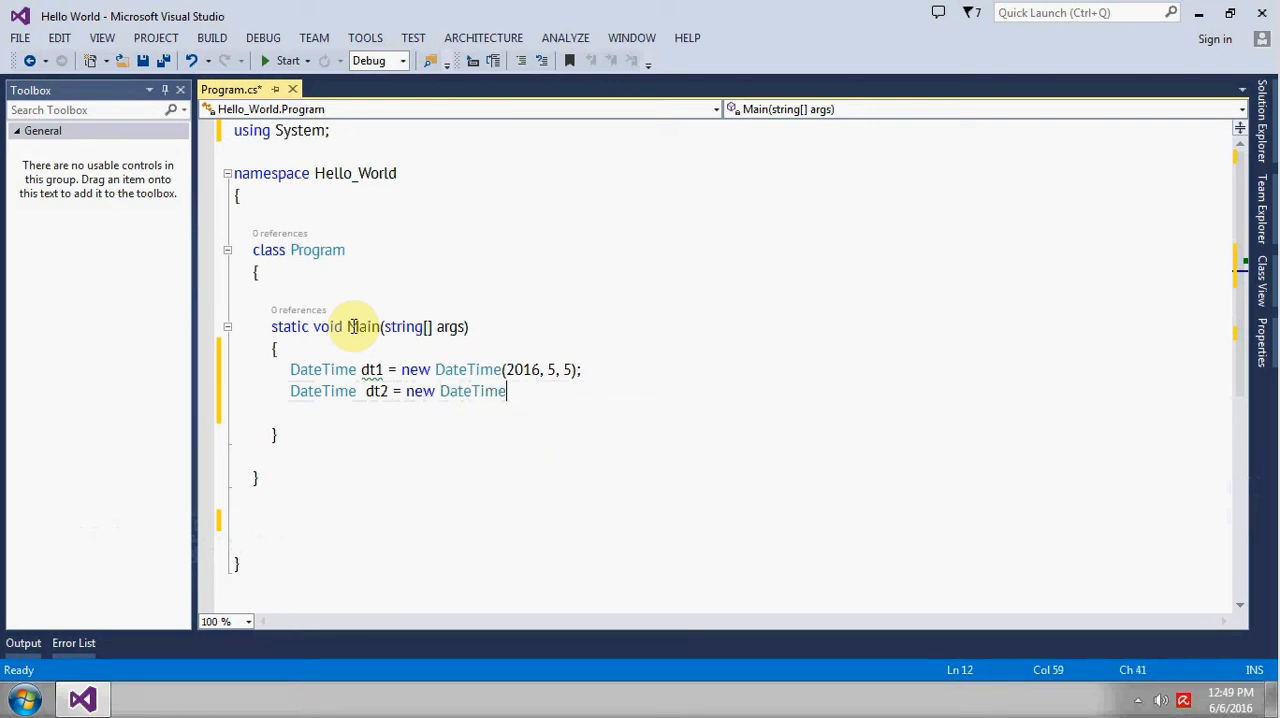
{"action": "type", "text": "(2016, )"}
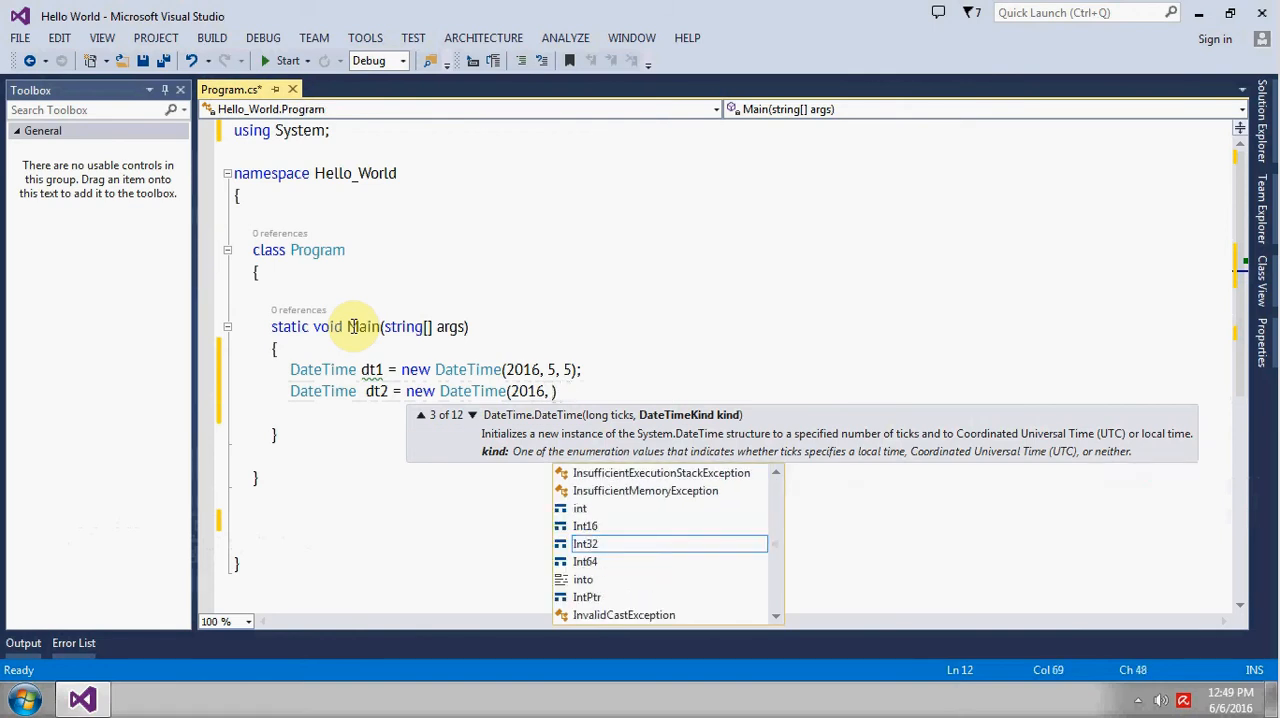
{"action": "type", "text": "5, 30"}
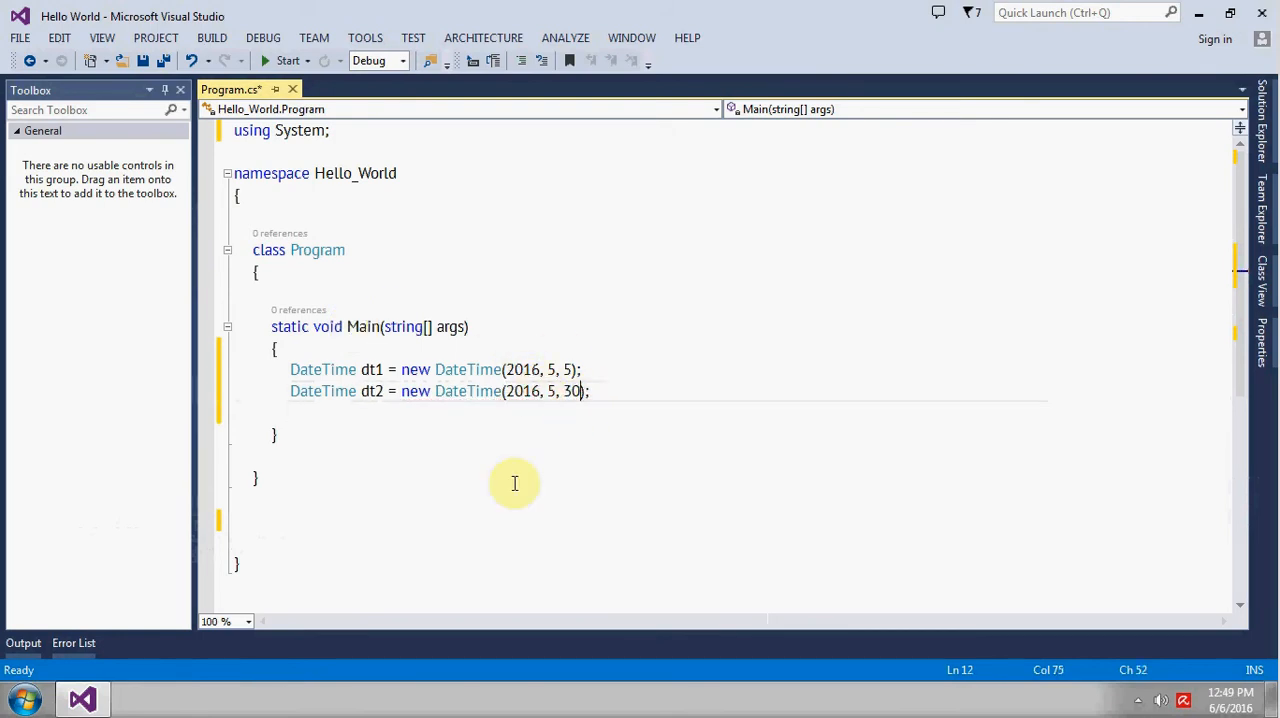
{"action": "mouse_move", "coordinate": [482, 392]}
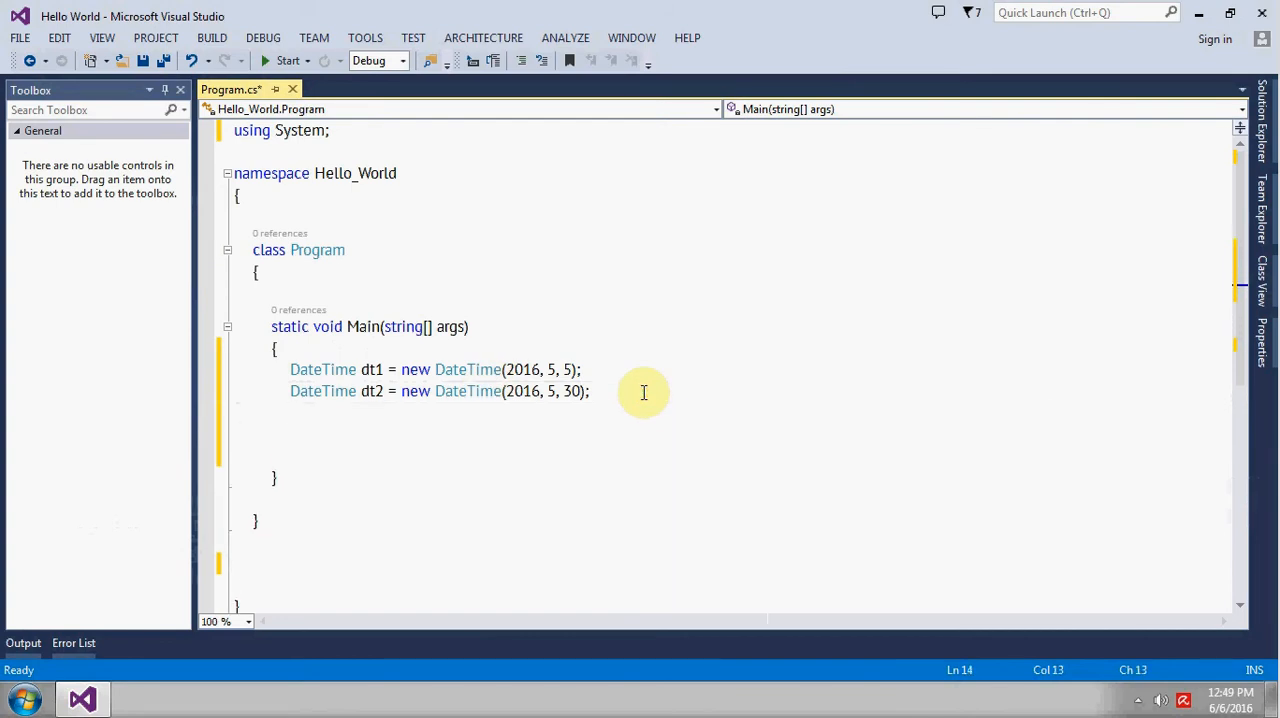
Add TimeSpan ts = dt2 - dt1; to Main.
{"action": "type", "text": "t"}
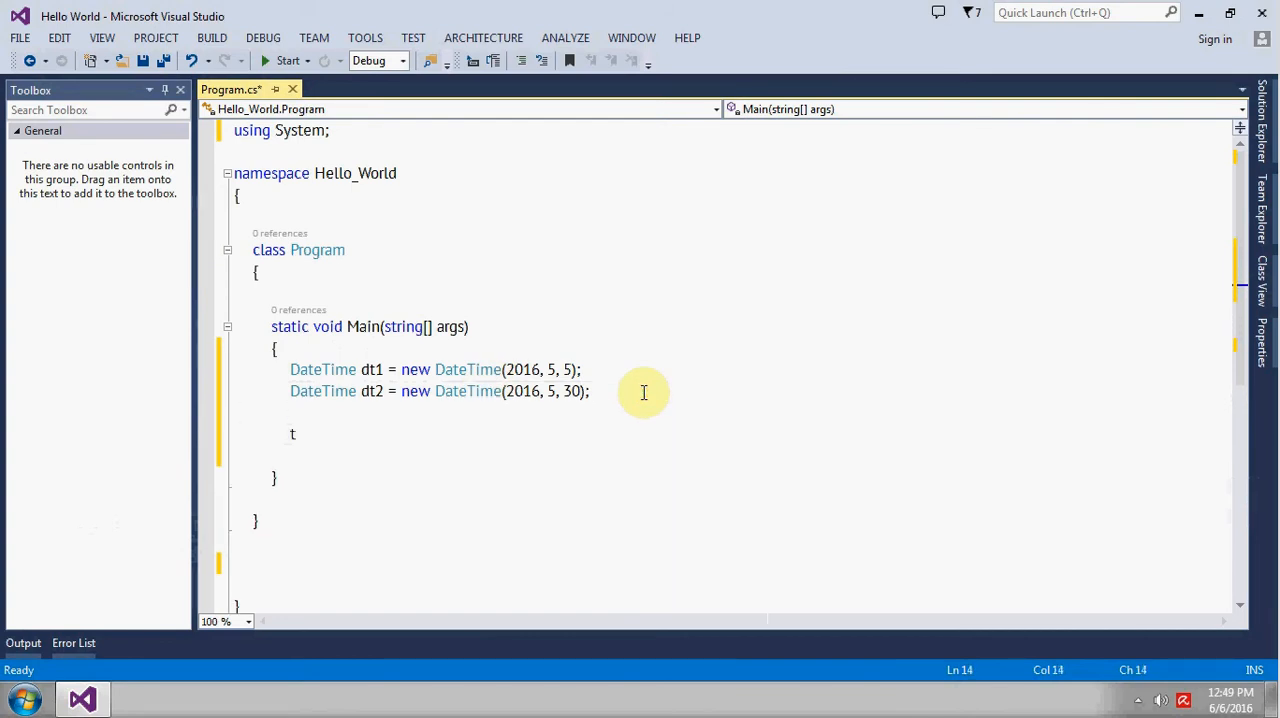
{"action": "type", "text": "imeSpan ts"}
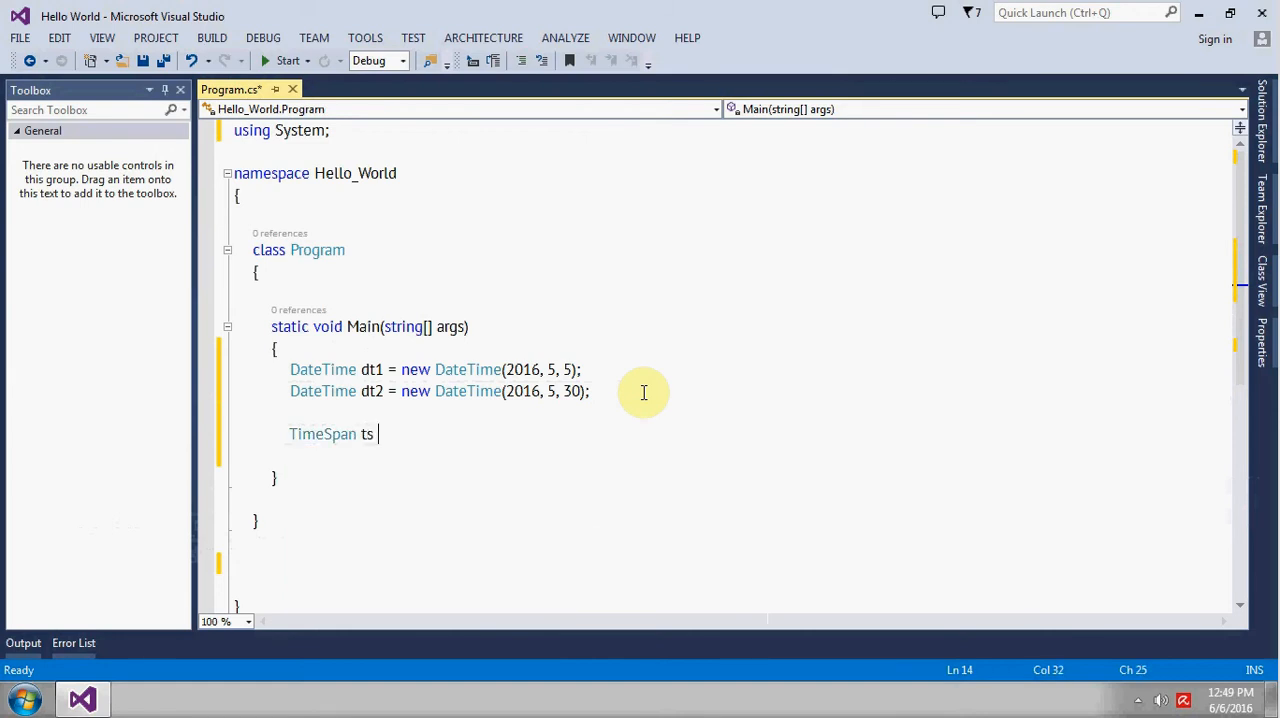
{"action": "type", "text": "= dt1 -"}
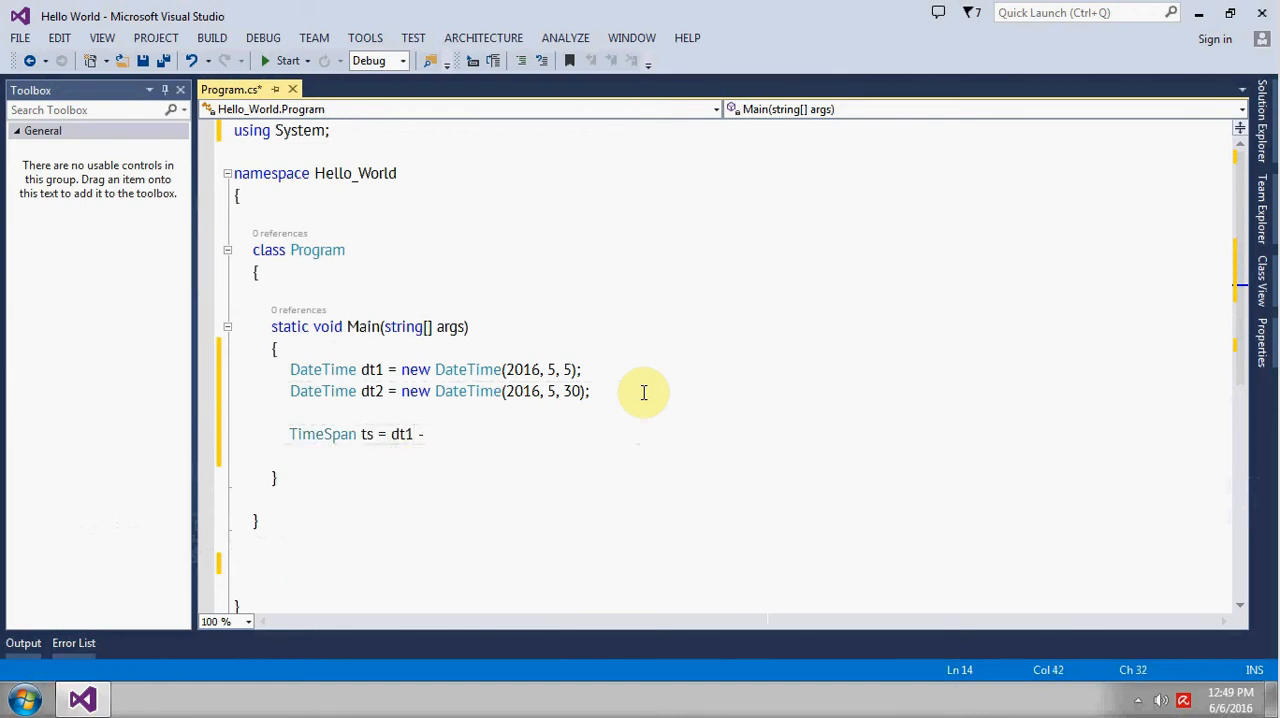
{"action": "type", "text": "dt"}
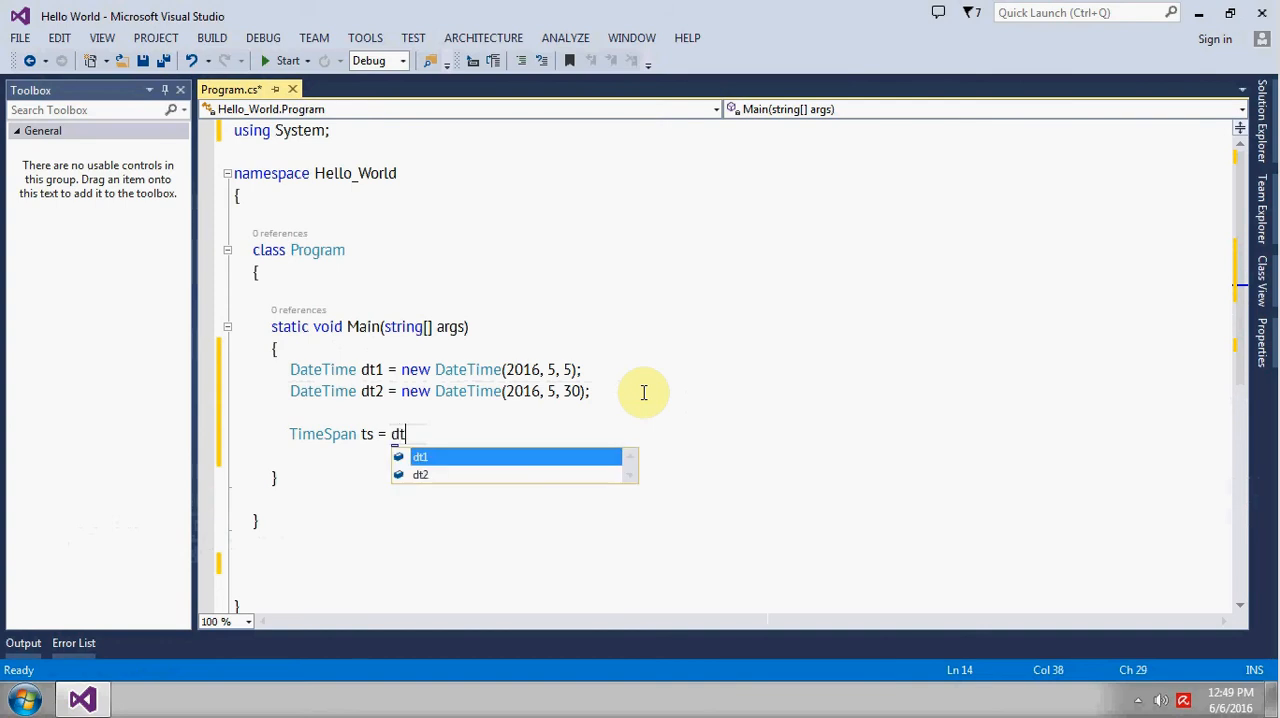
{"action": "type", "text": "2 - dt1"}
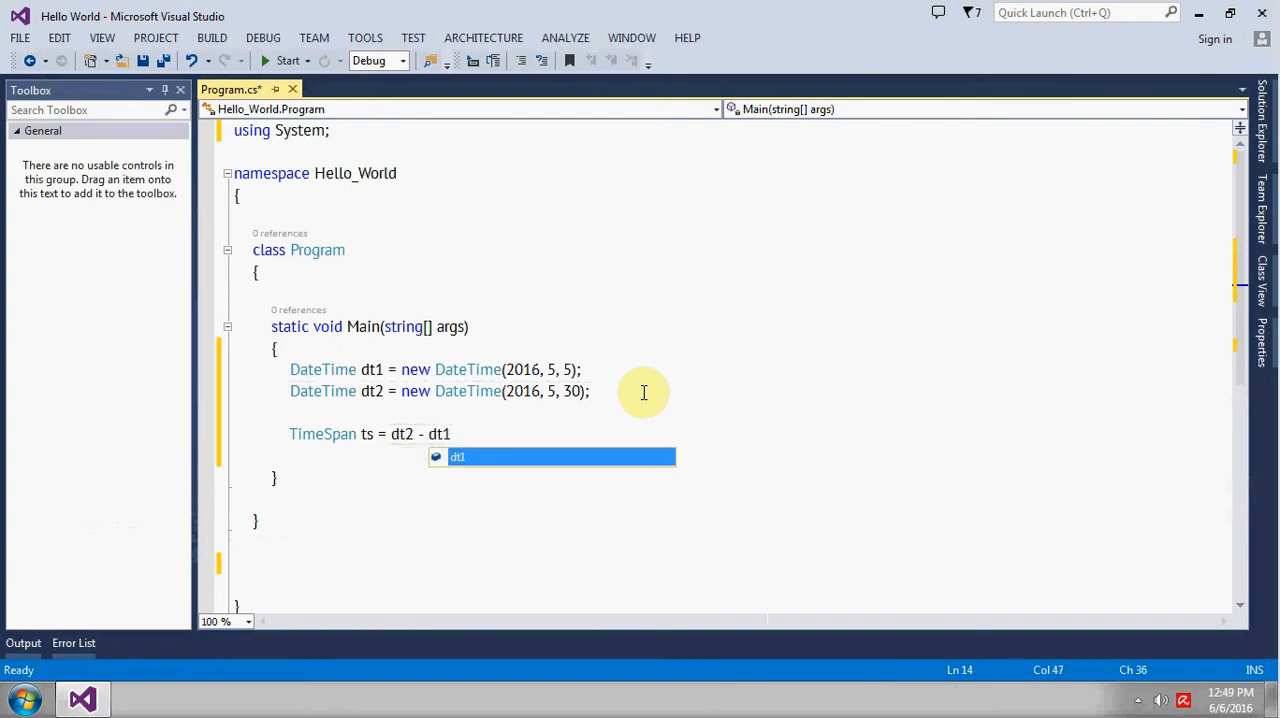
{"action": "type", "text": ";"}
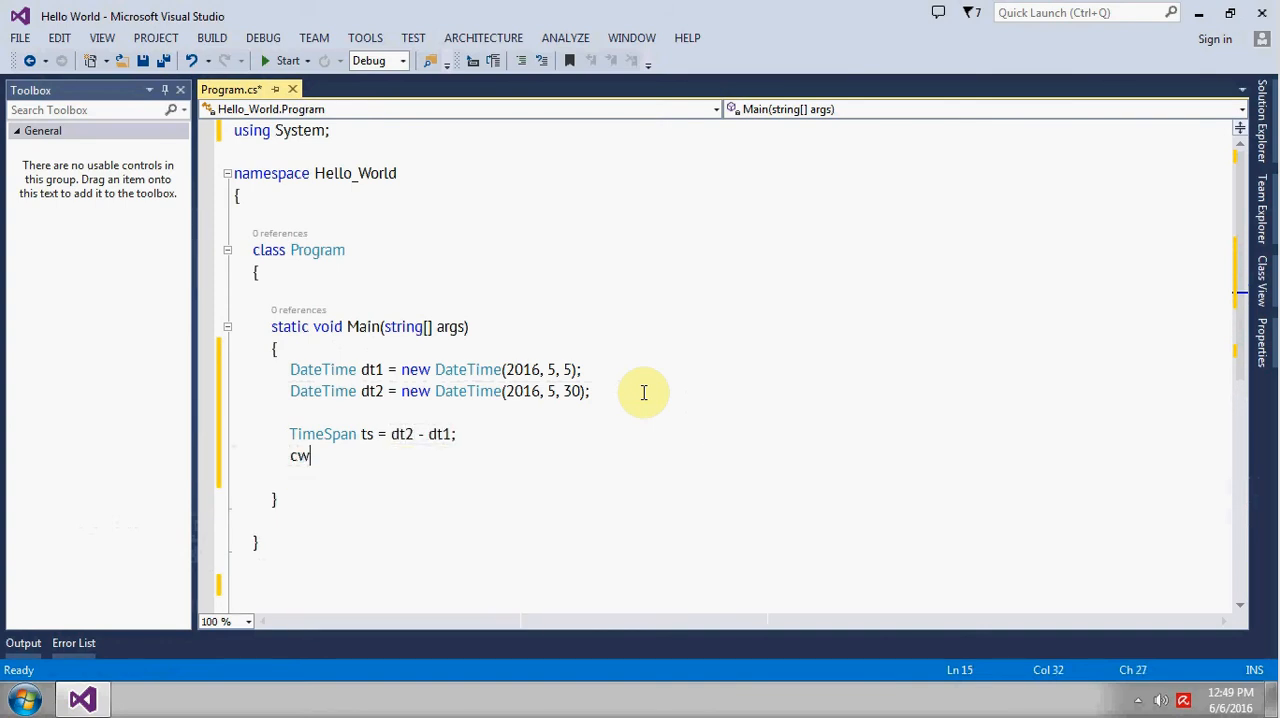
Write Console.WriteLine(ts.ToString()); and start the build and run.
{"action": "type", "text": "Console.WriteLine(ts.el);"}
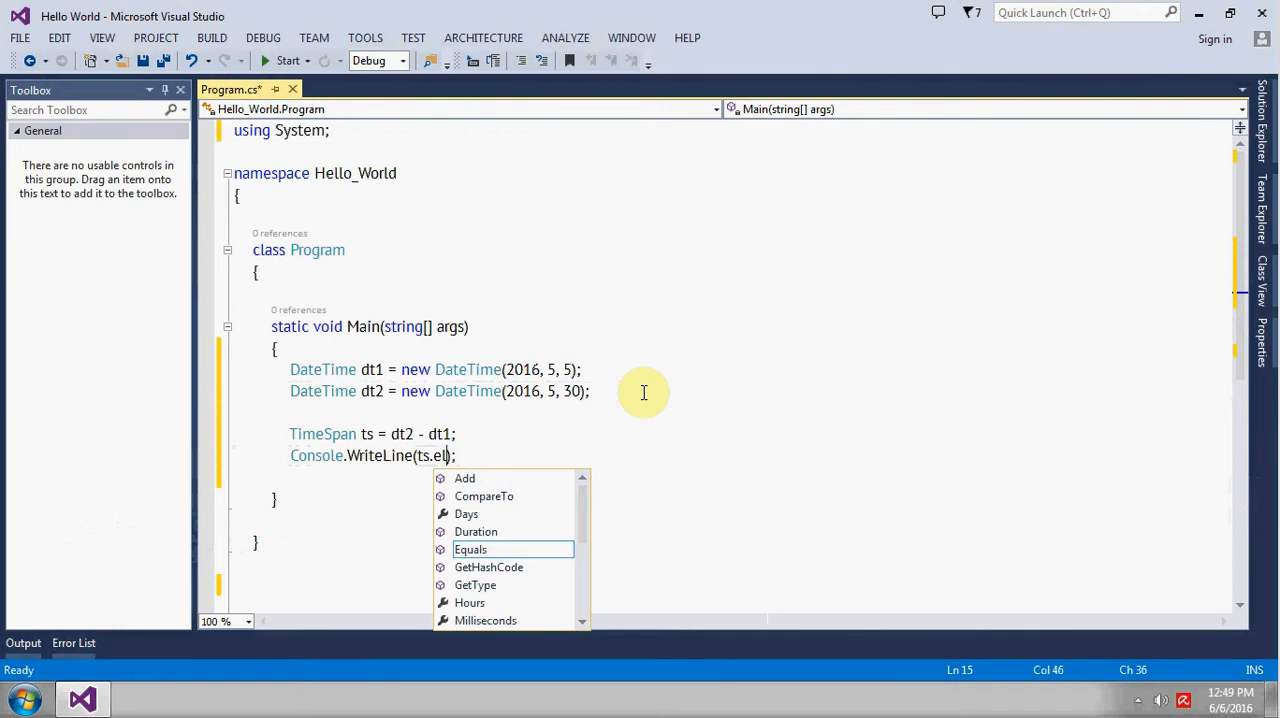
{"action": "key", "text": "Backspace"}
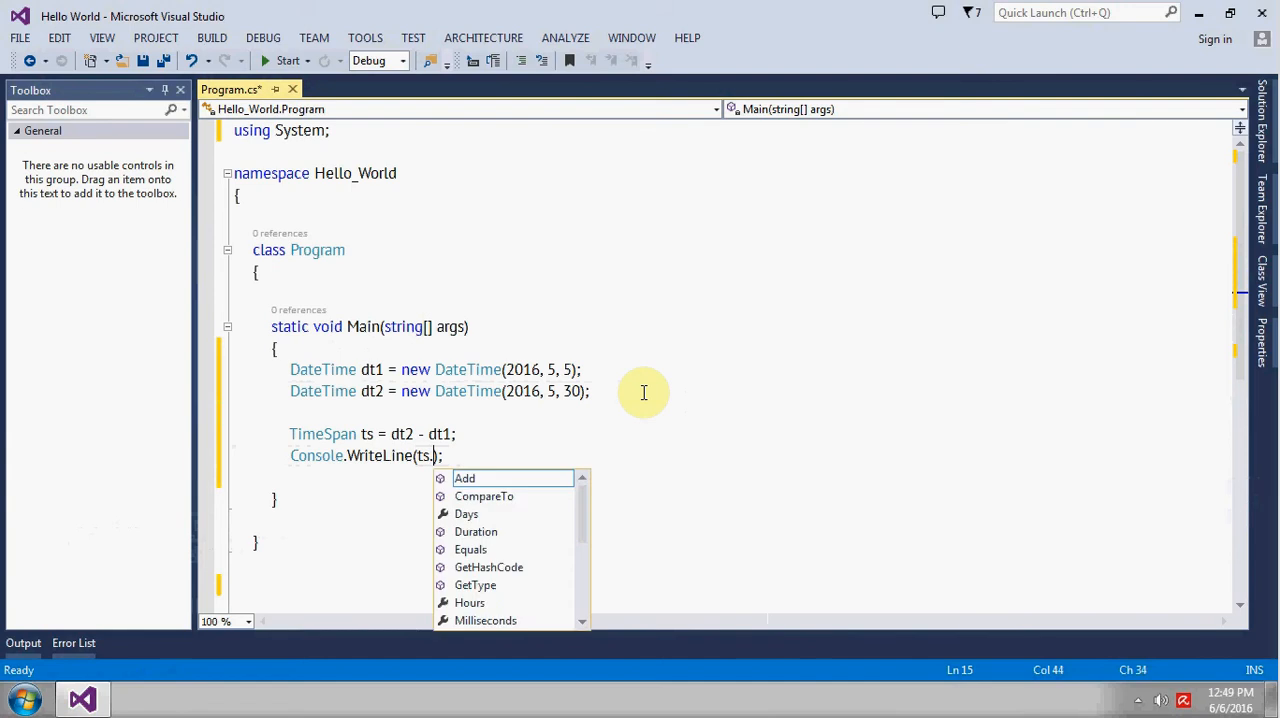
{"action": "type", "text": "to"}
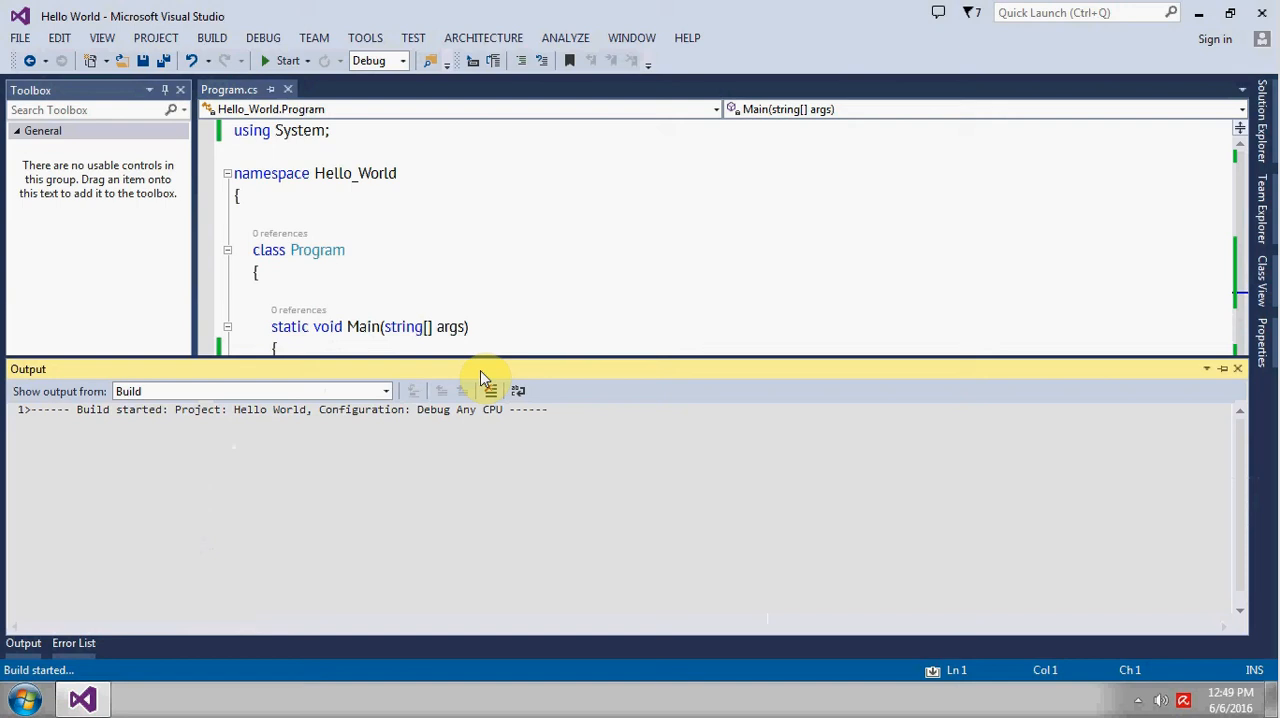
Let the build succeed and view the console output 25.00:00:00.
{"action": "left_click", "coordinate": [288, 60]}
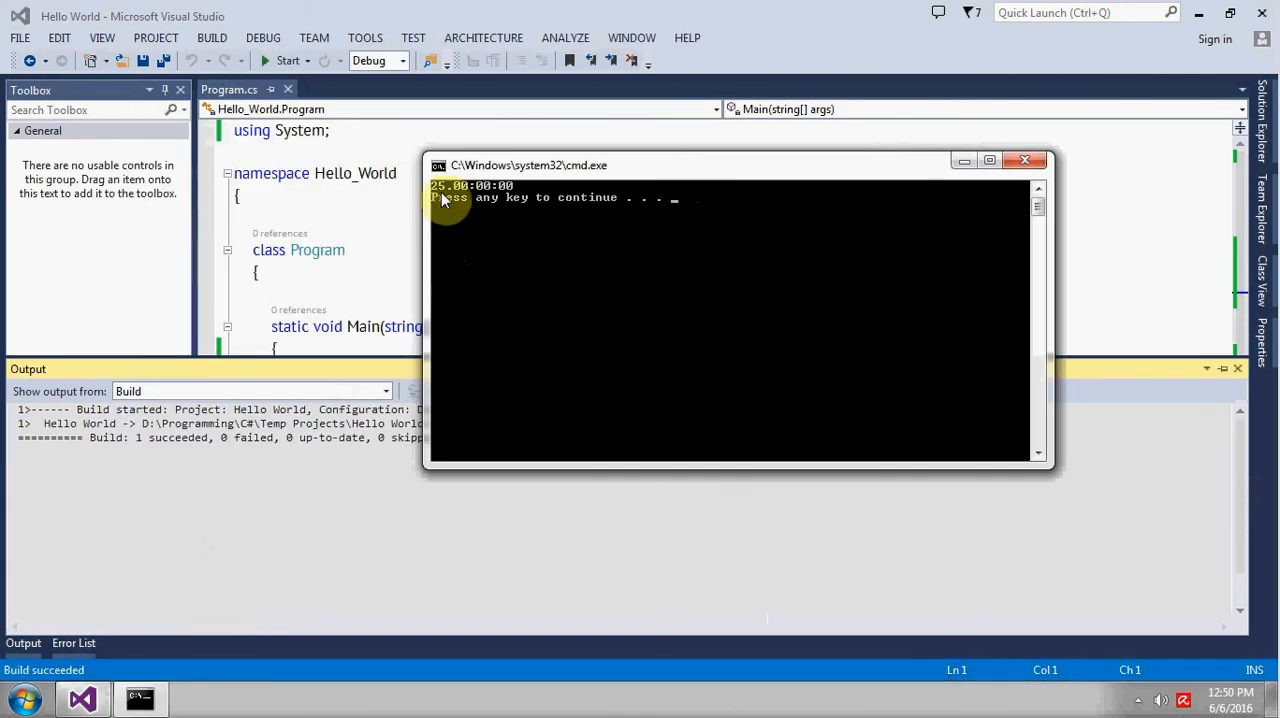
{"action": "mouse_move", "coordinate": [738, 342]}
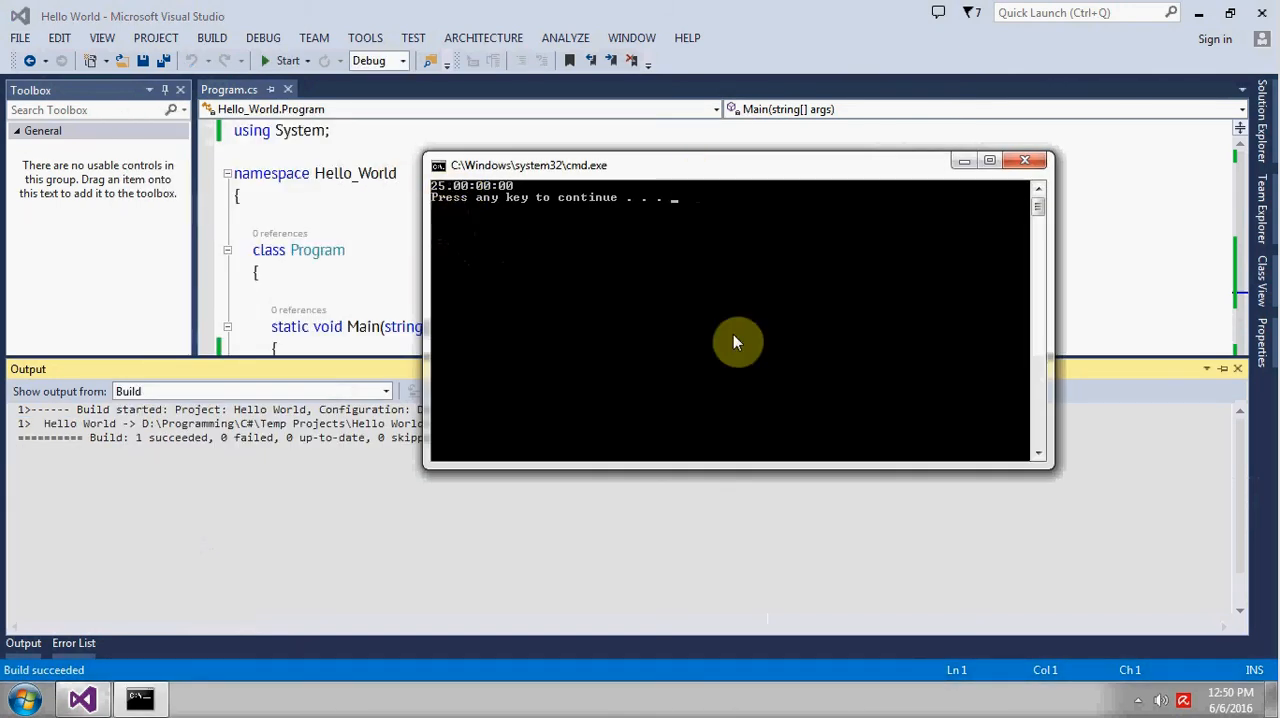
{"action": "mouse_move", "coordinate": [456, 198]}
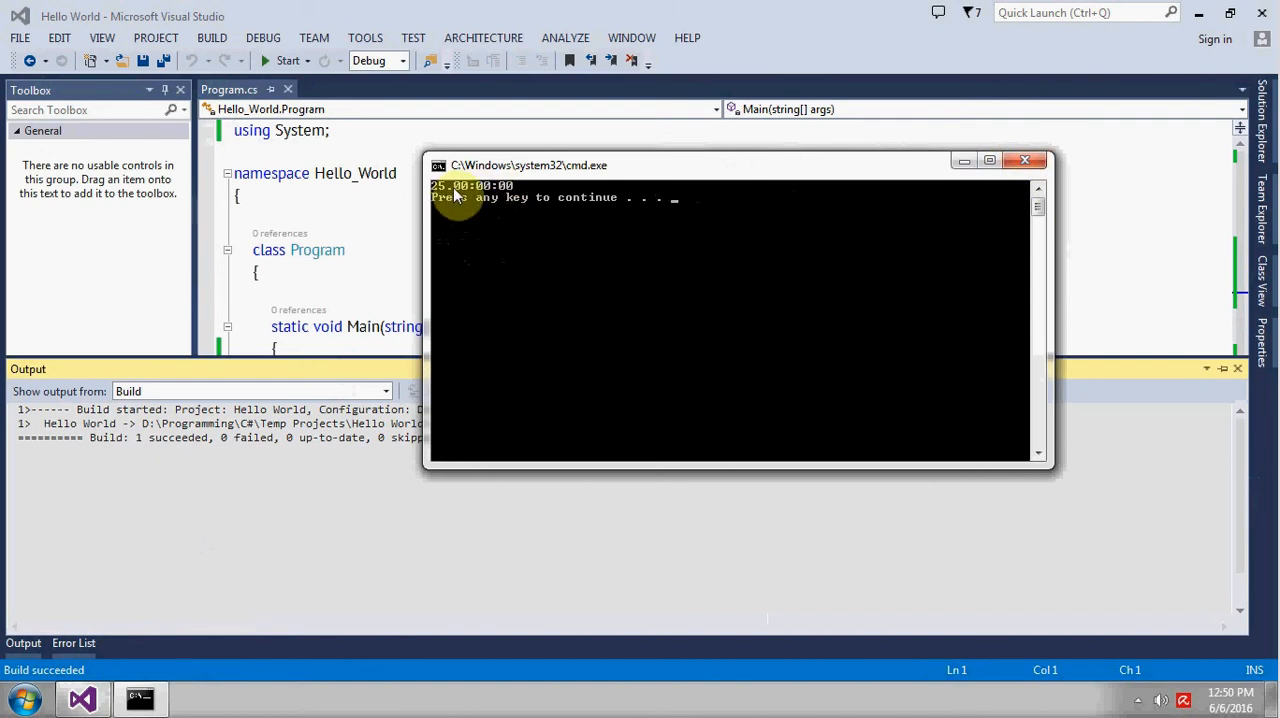
{"action": "mouse_move", "coordinate": [844, 186]}
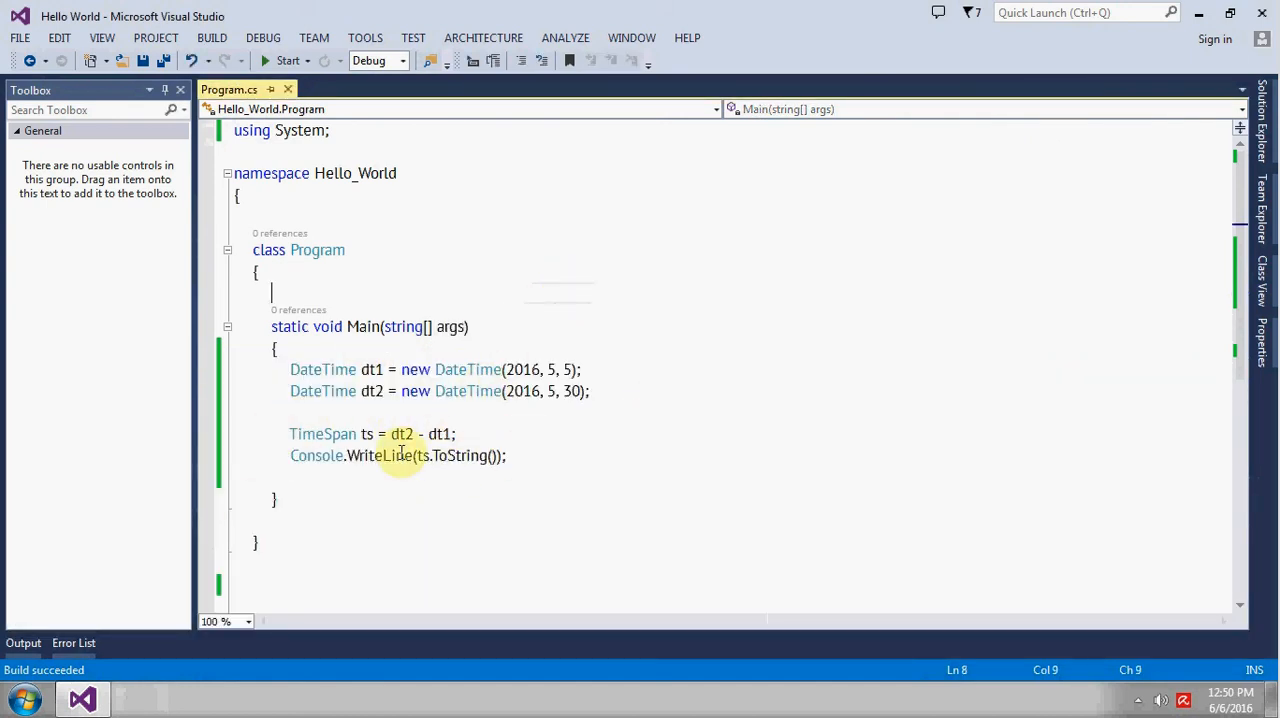
{"action": "mouse_move", "coordinate": [436, 390]}
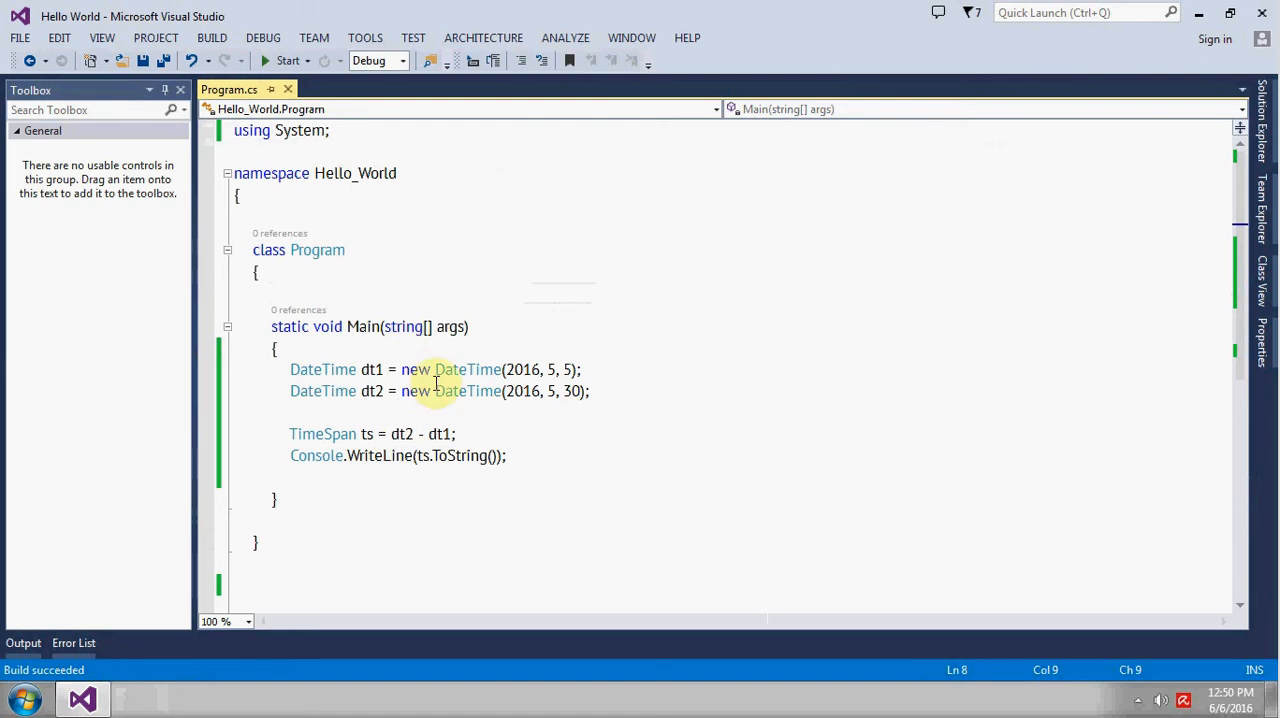
Return to the editor and insert a blank line between the TimeSpan statement and Console.WriteLine.
{"action": "left_click", "coordinate": [492, 456]}
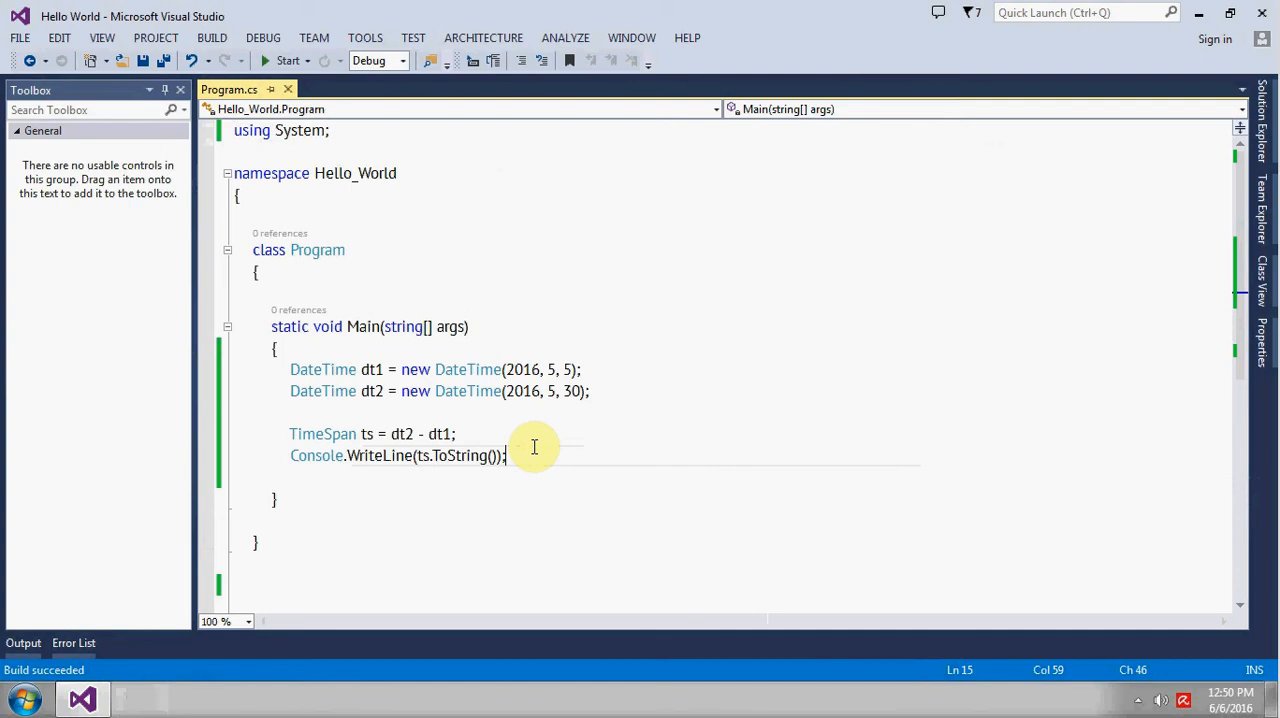
{"action": "type", "text": "ts"}
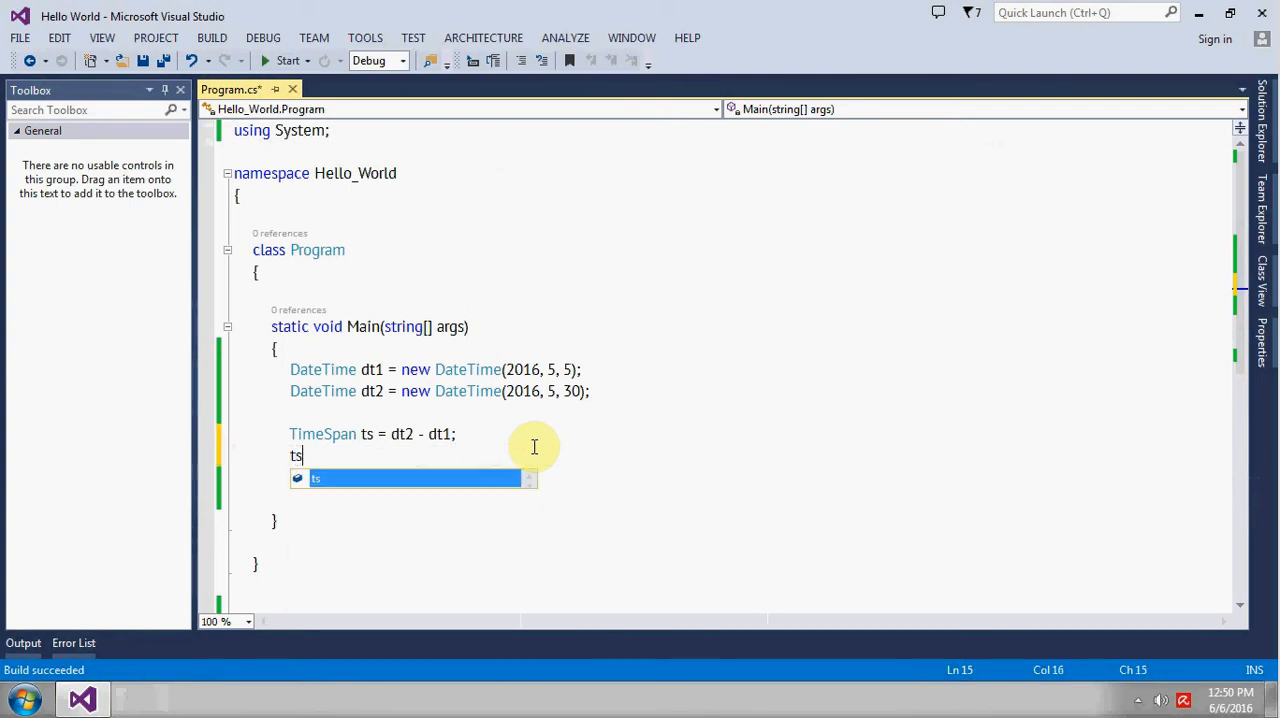
{"action": "type", "text": ".e"}
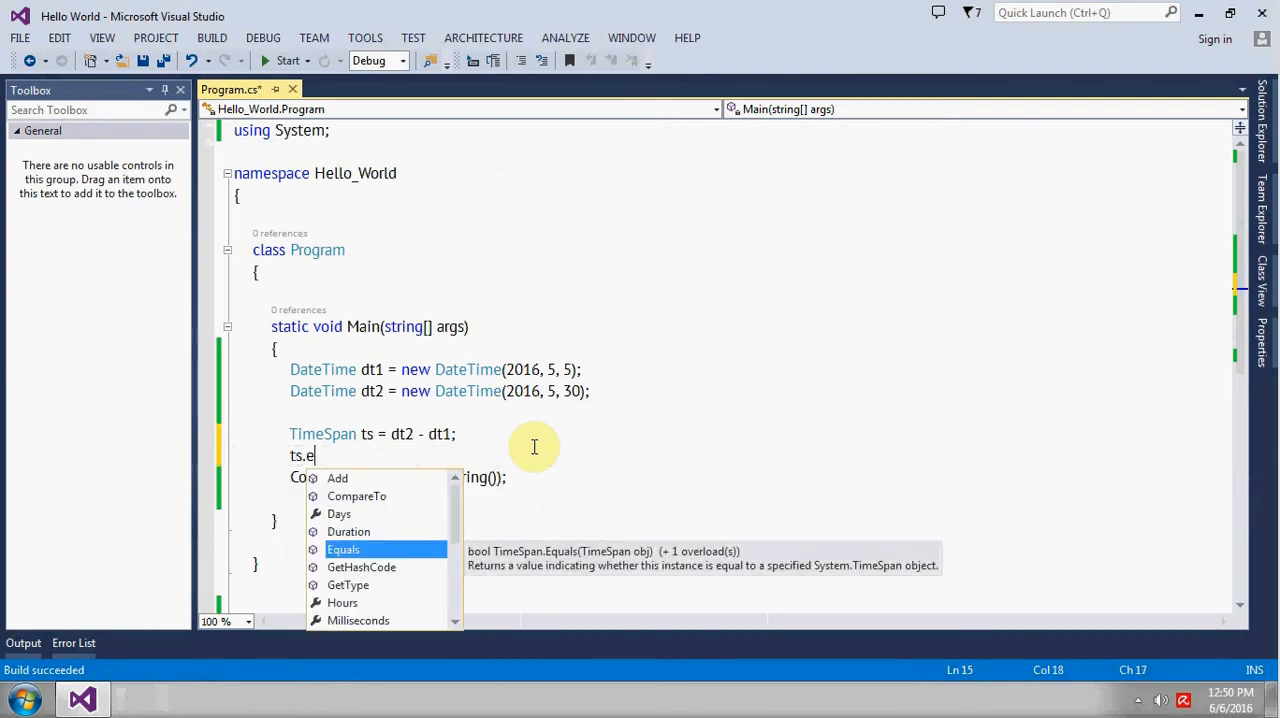
{"action": "type", "text": "la"}
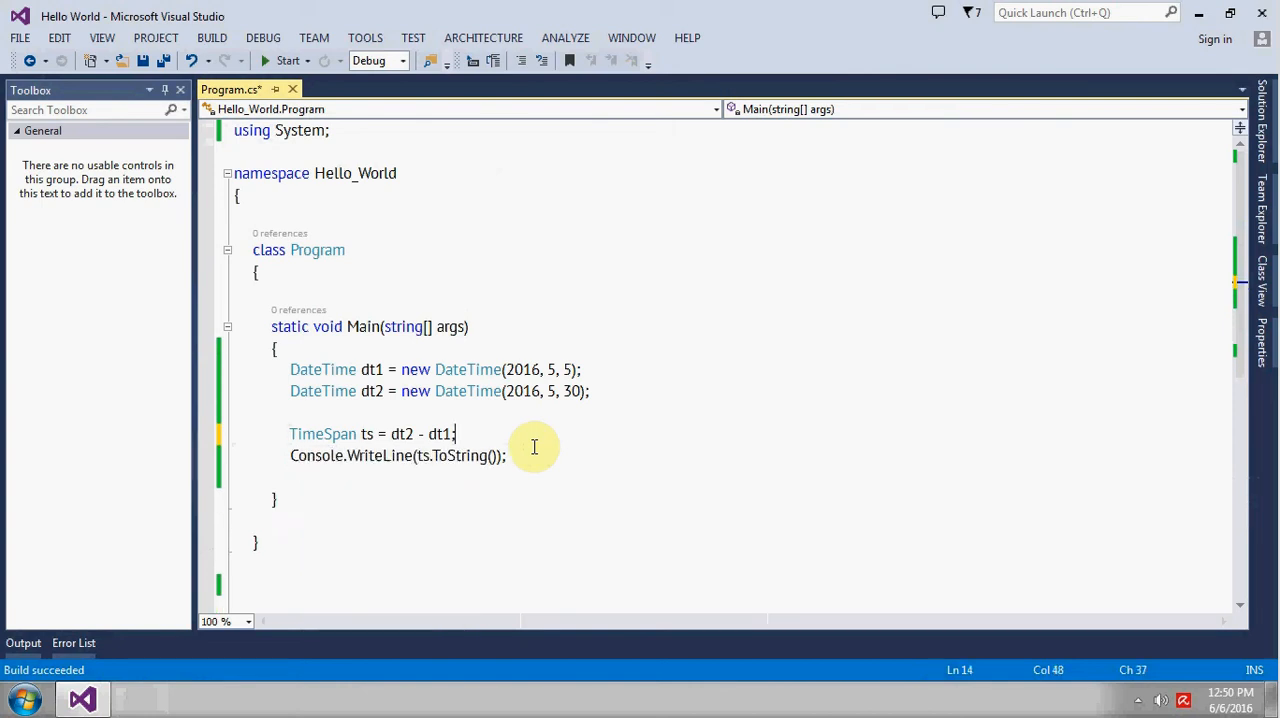
{"action": "key", "text": "enter"}
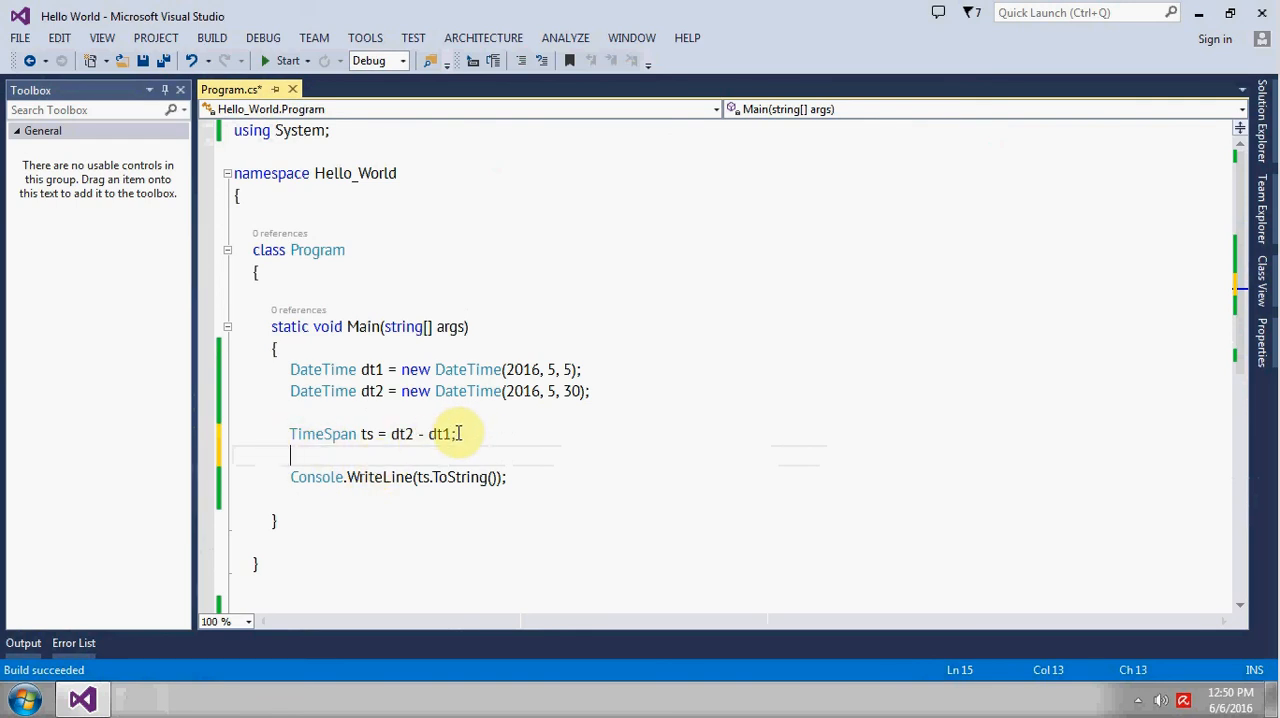
{"action": "mouse_move", "coordinate": [402, 432]}
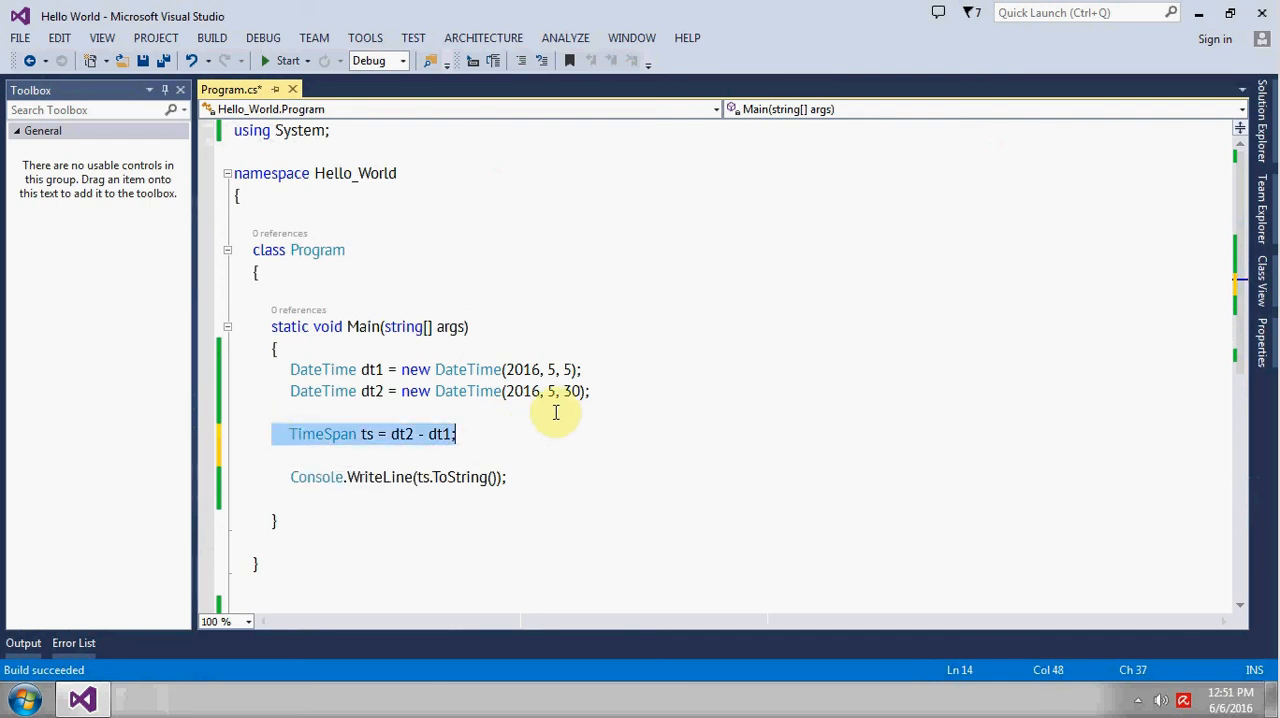
{"action": "mouse_move", "coordinate": [384, 450]}
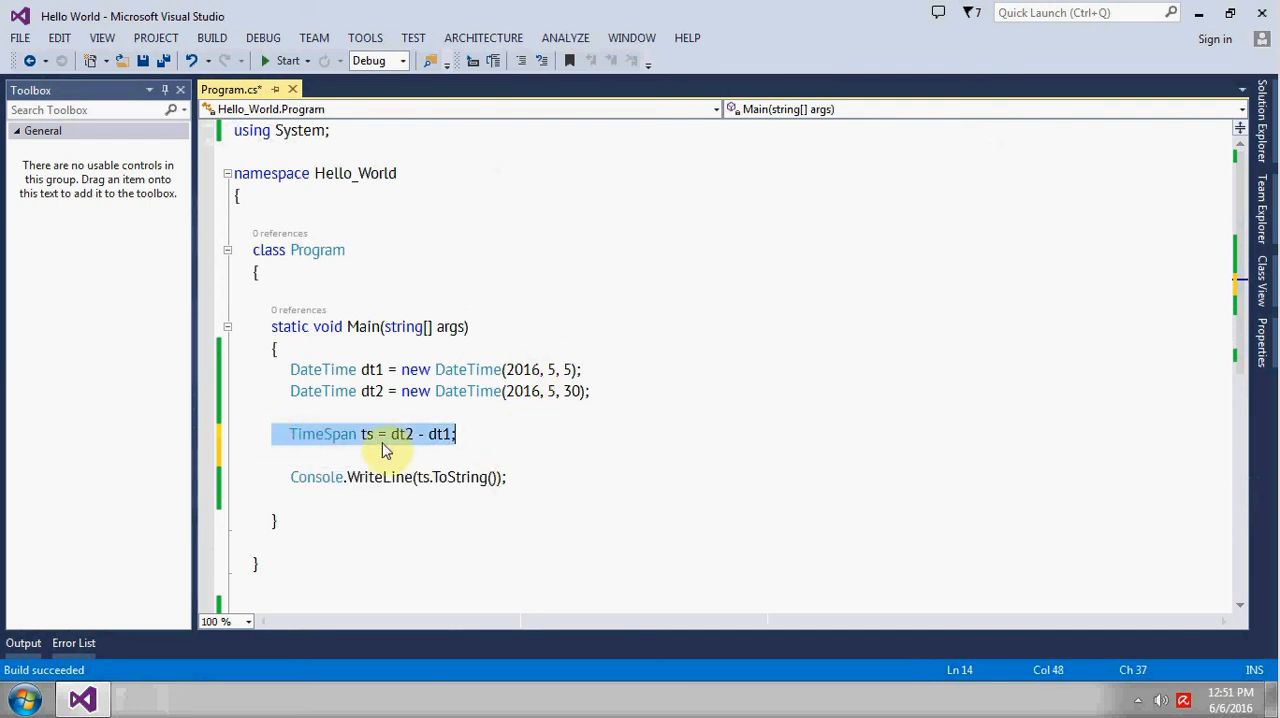
{"action": "mouse_move", "coordinate": [480, 476]}
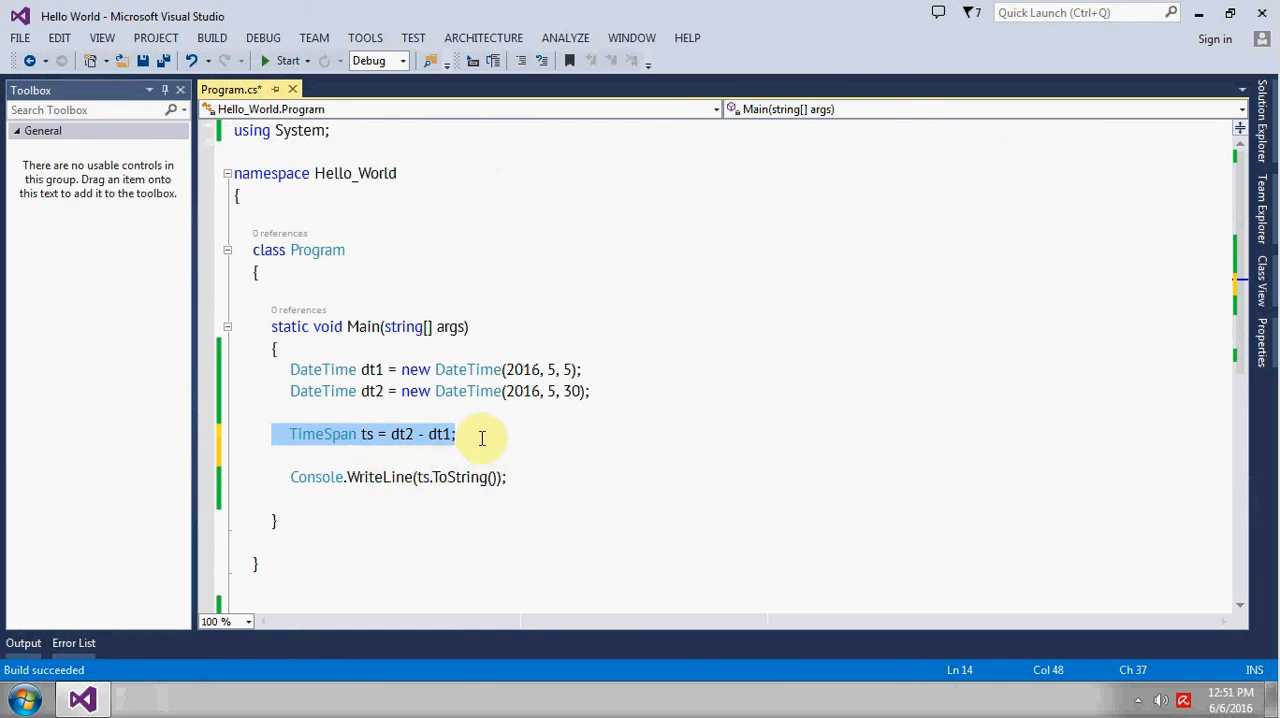
{"action": "mouse_move", "coordinate": [400, 464]}
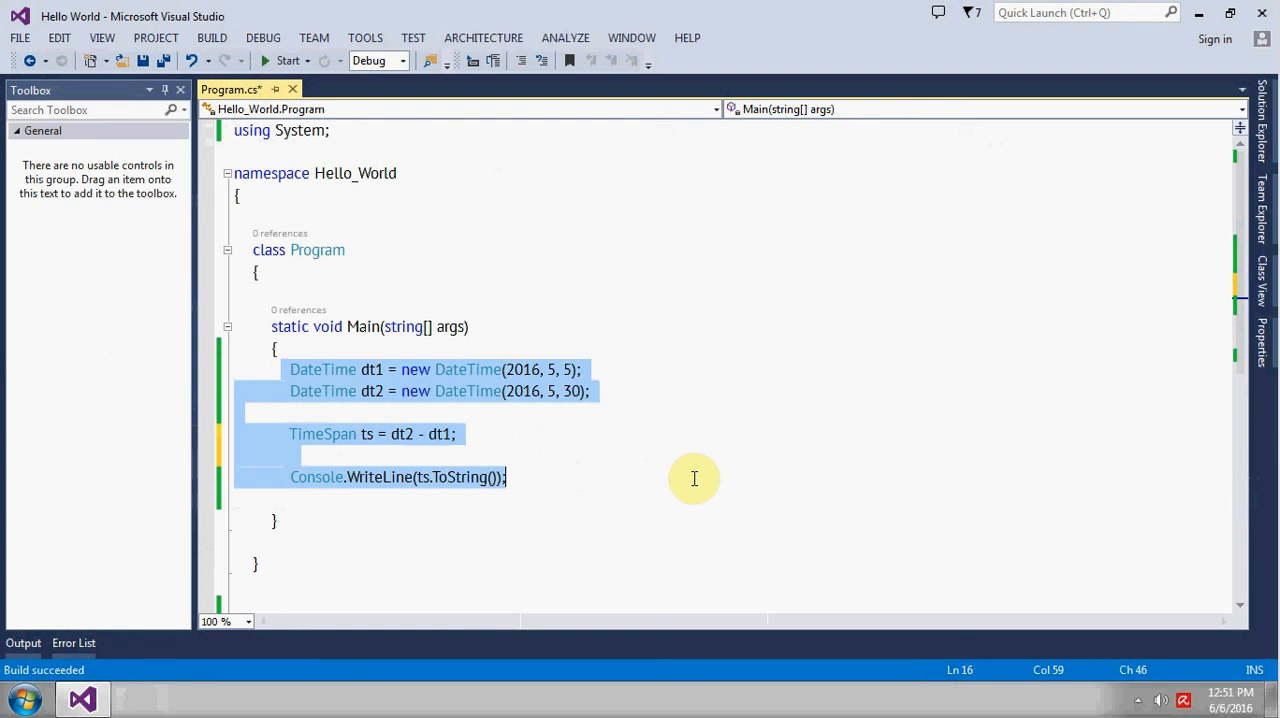
{"action": "mouse_move", "coordinate": [576, 484]}
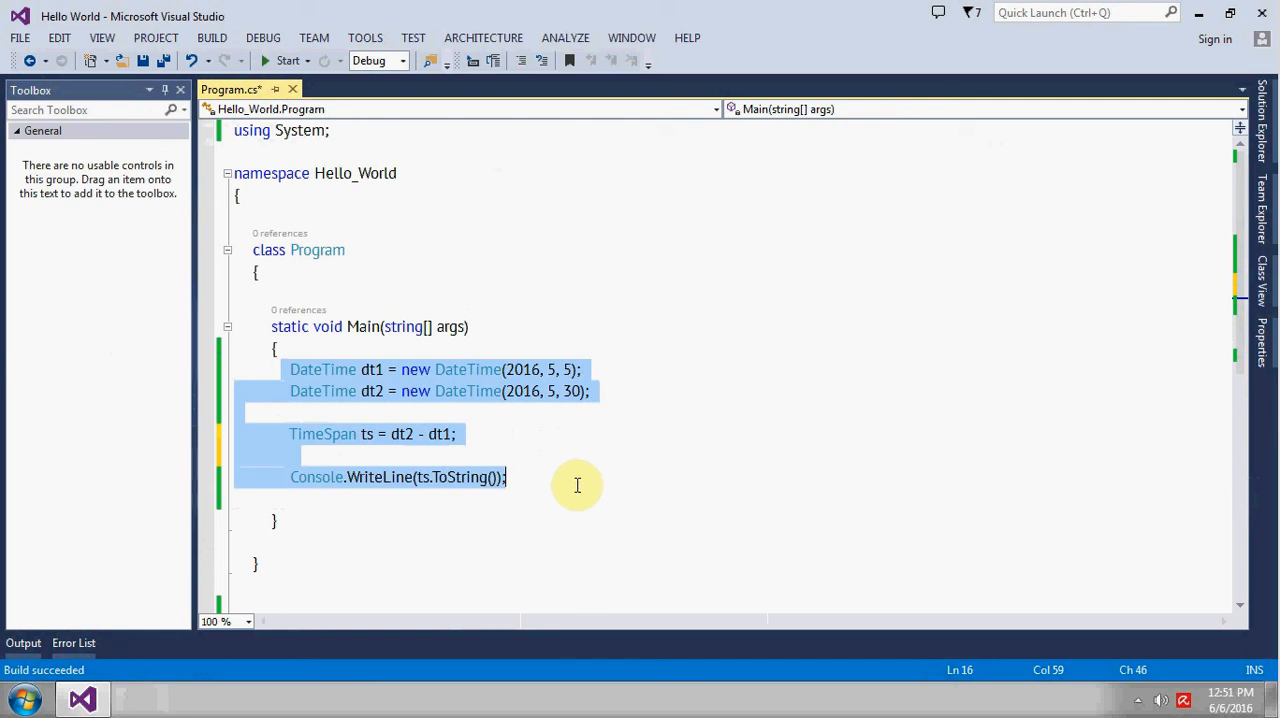